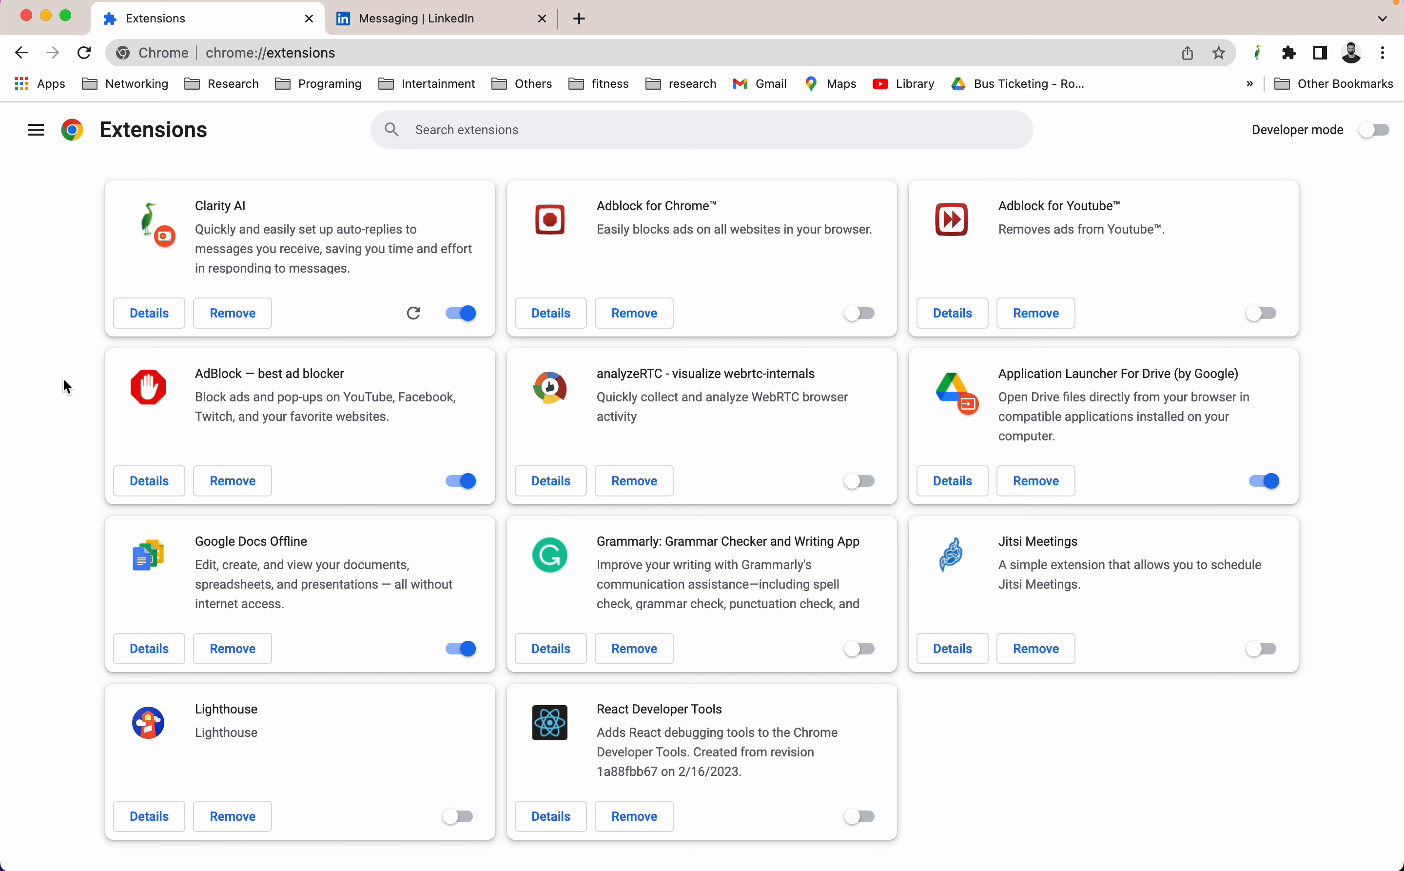
{"action": "mouse_move", "coordinate": [279, 213]}
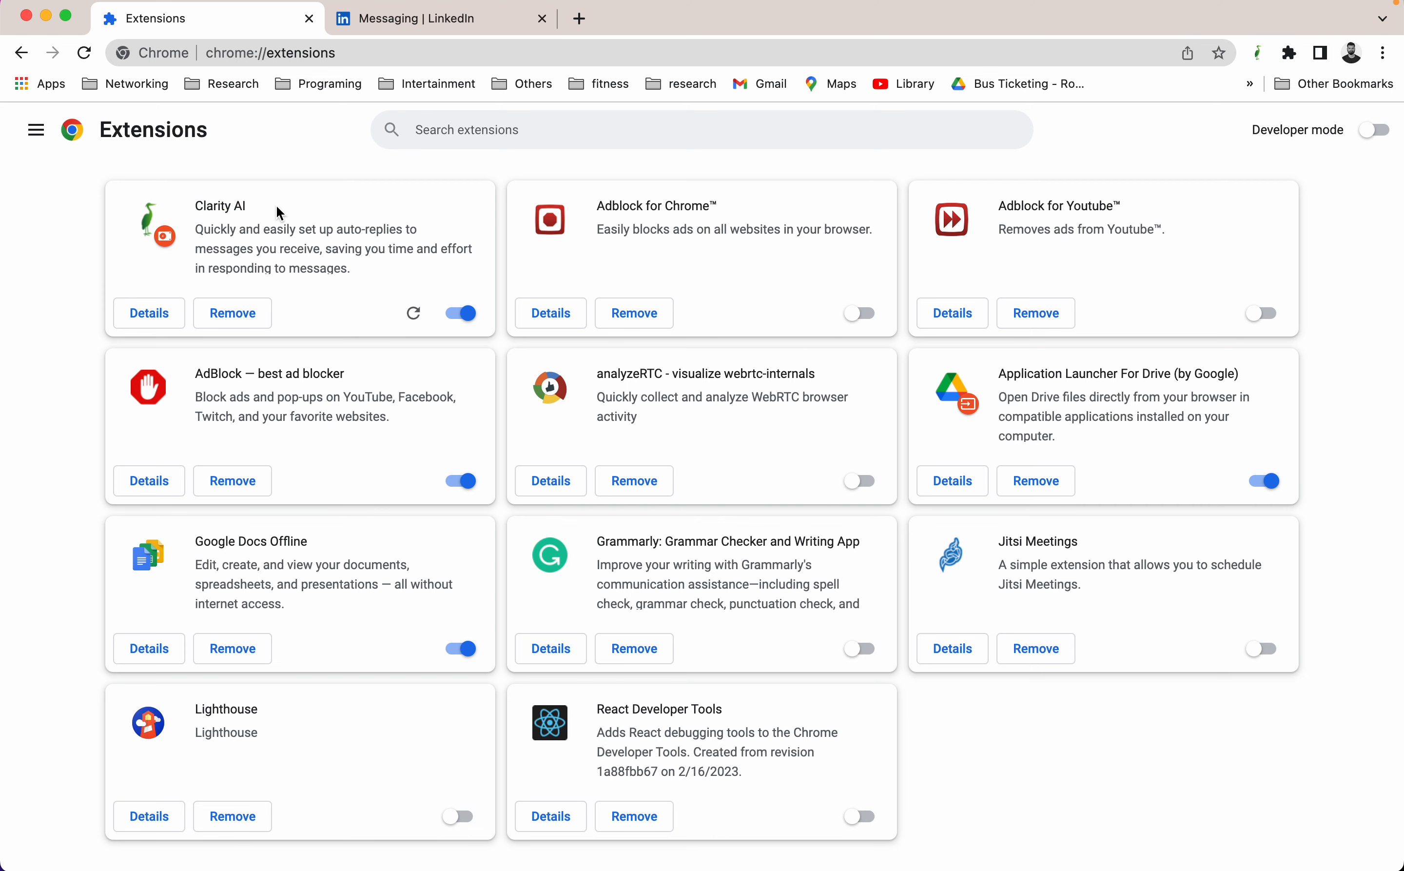
- Switch to the LinkedIn messaging tab and go to the home feed
{"action": "left_click", "coordinate": [438, 18]}
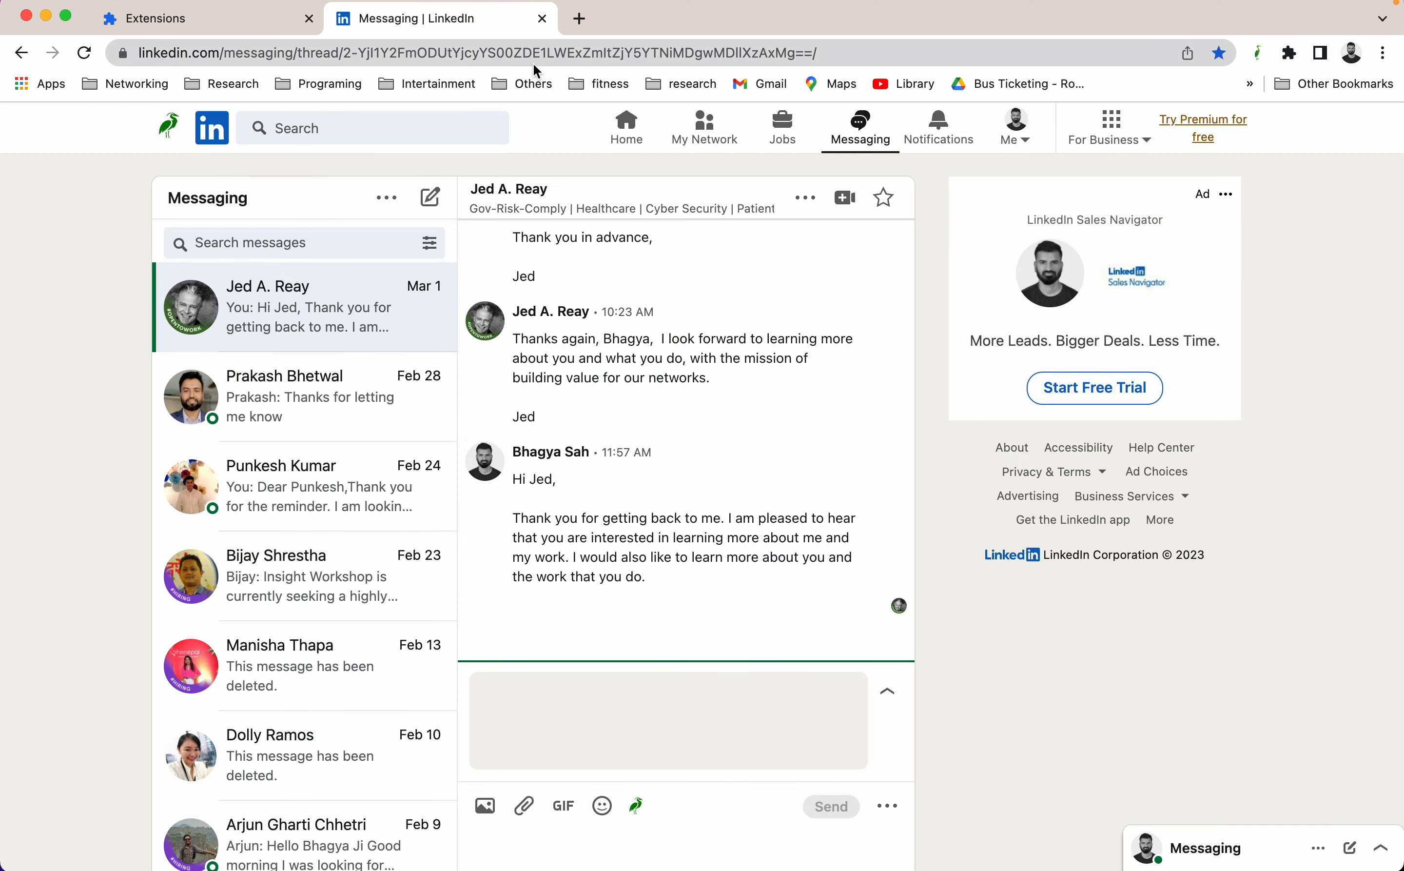
{"action": "left_click", "coordinate": [627, 127]}
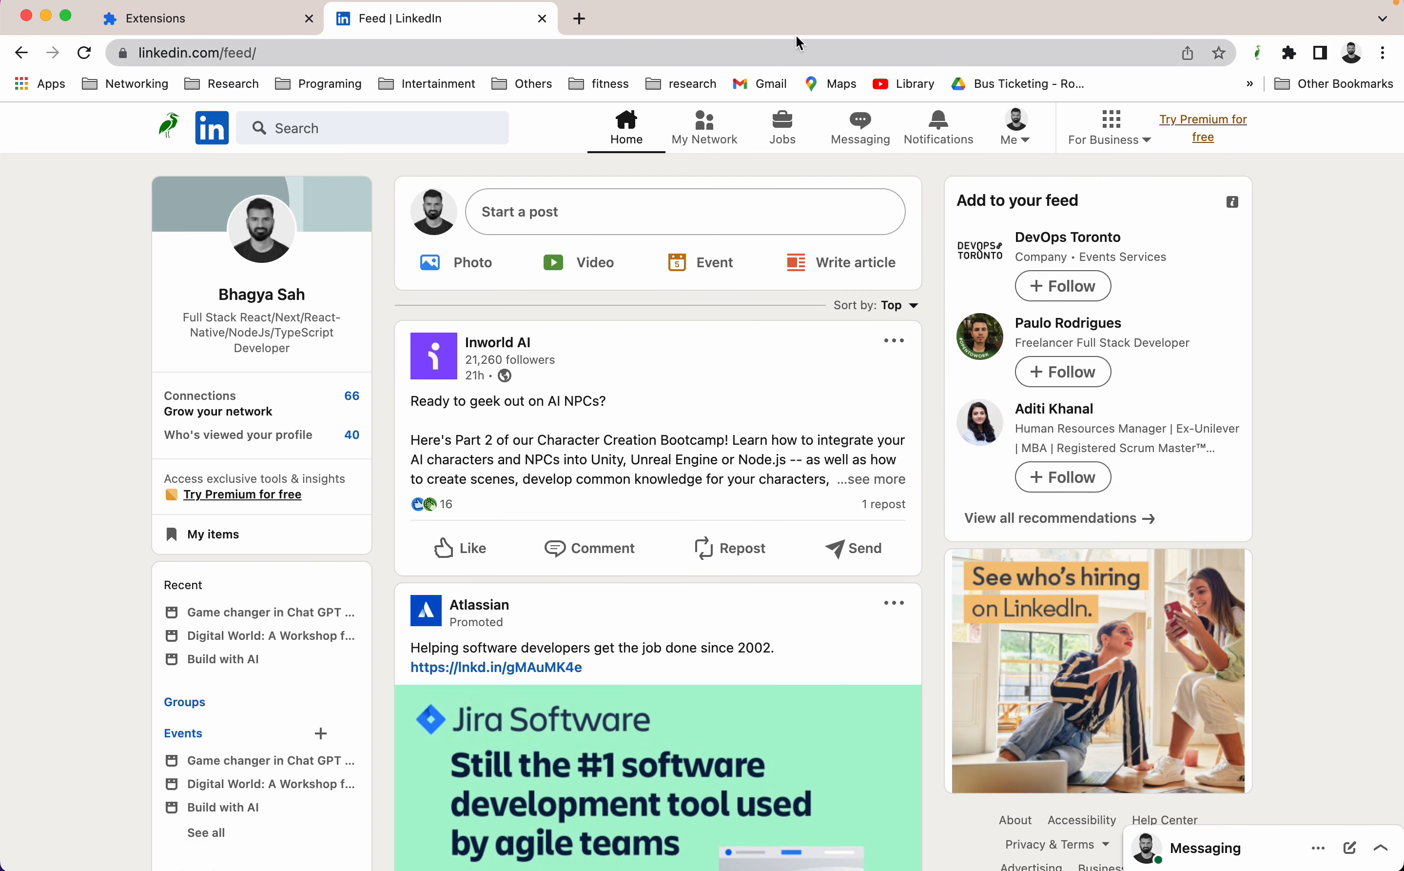
- Accept Clarity AI's terms, save the autofilled OpenAI API key, and dismiss the panel
{"action": "left_click", "coordinate": [1257, 52]}
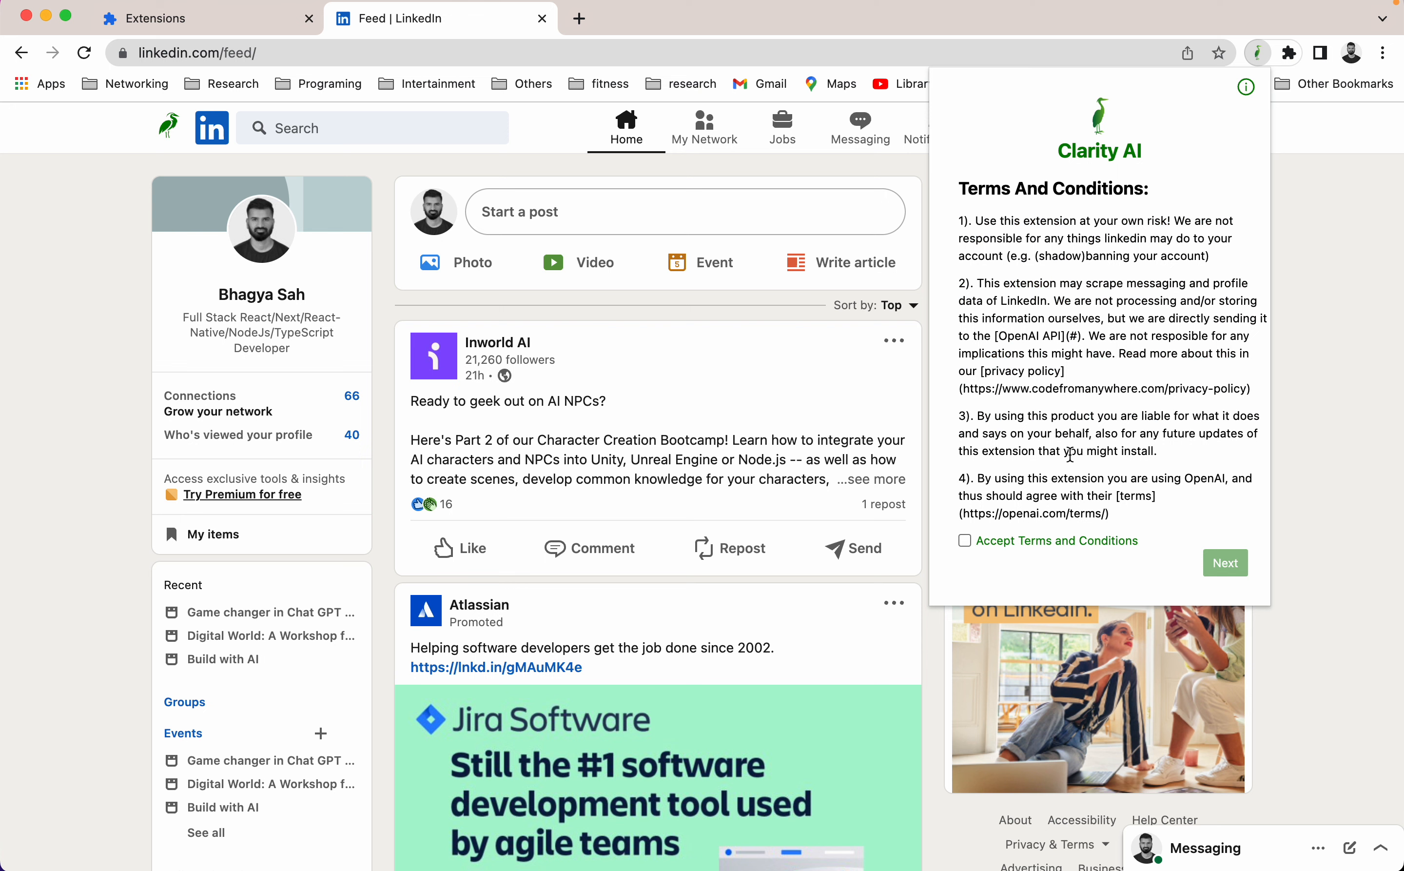
{"action": "left_click", "coordinate": [1224, 563]}
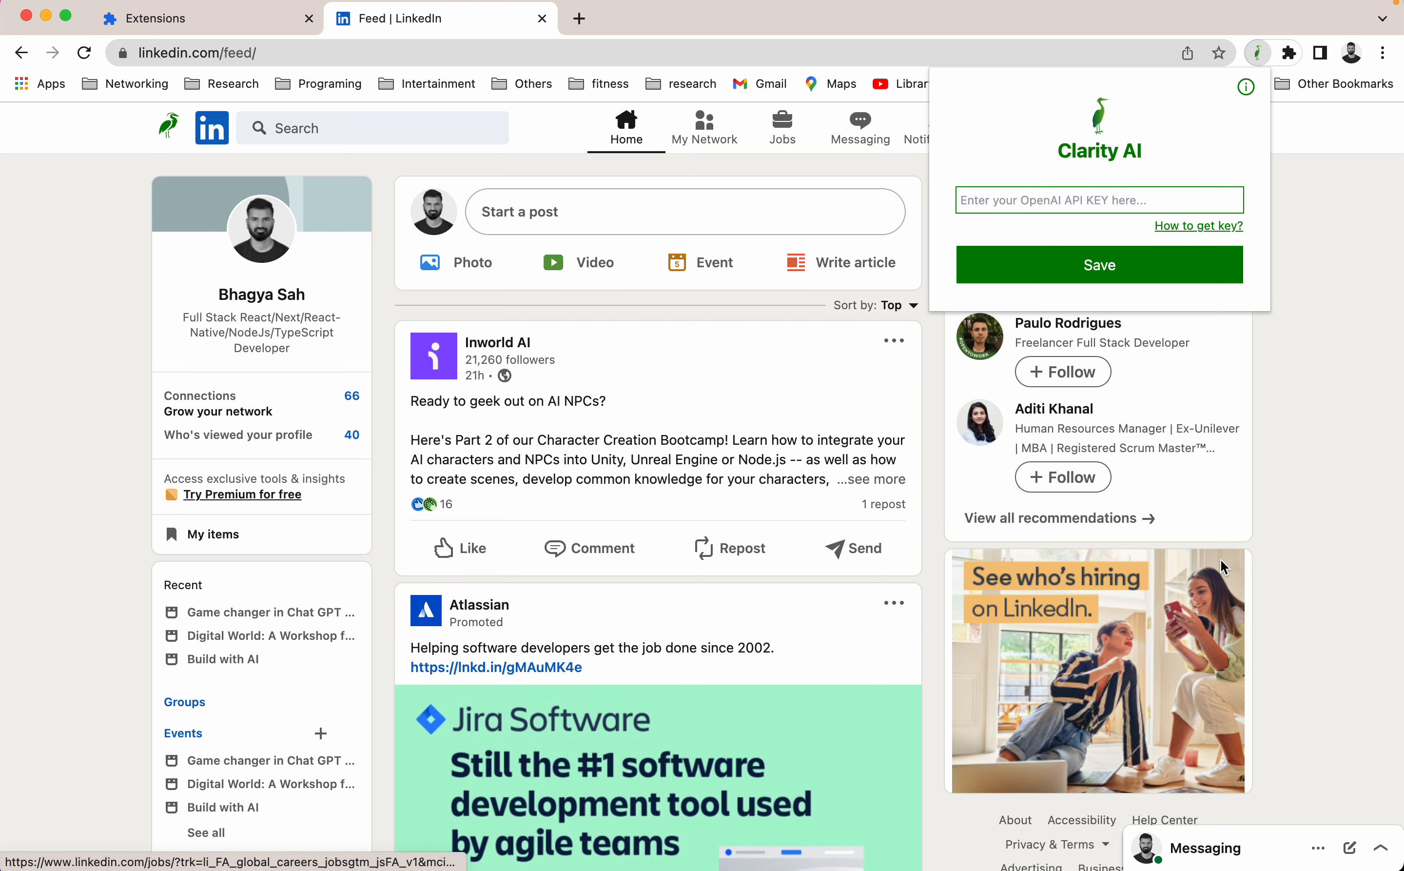
{"action": "mouse_move", "coordinate": [1024, 168]}
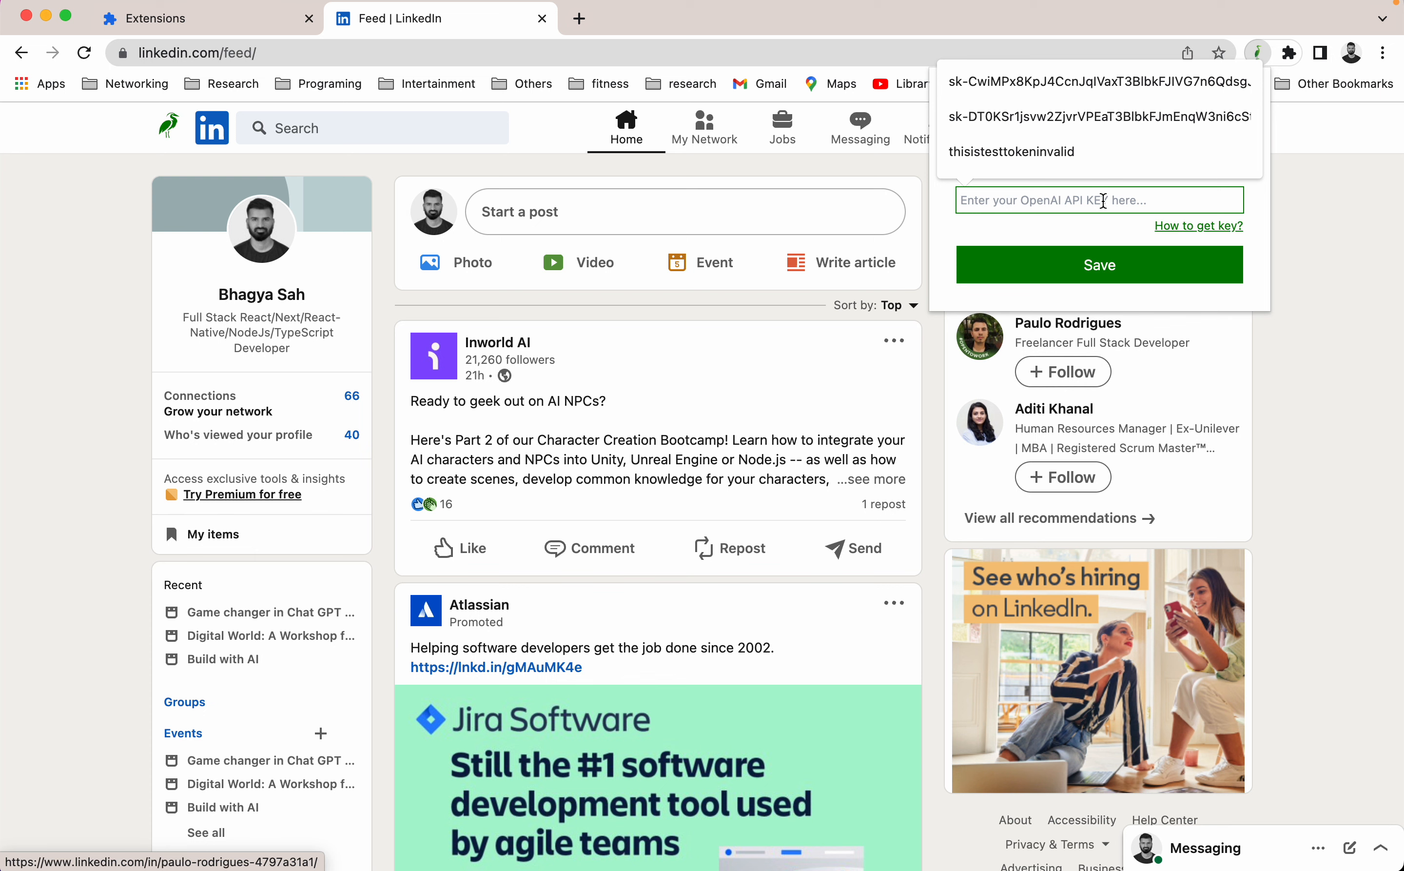
{"action": "mouse_move", "coordinate": [1171, 230]}
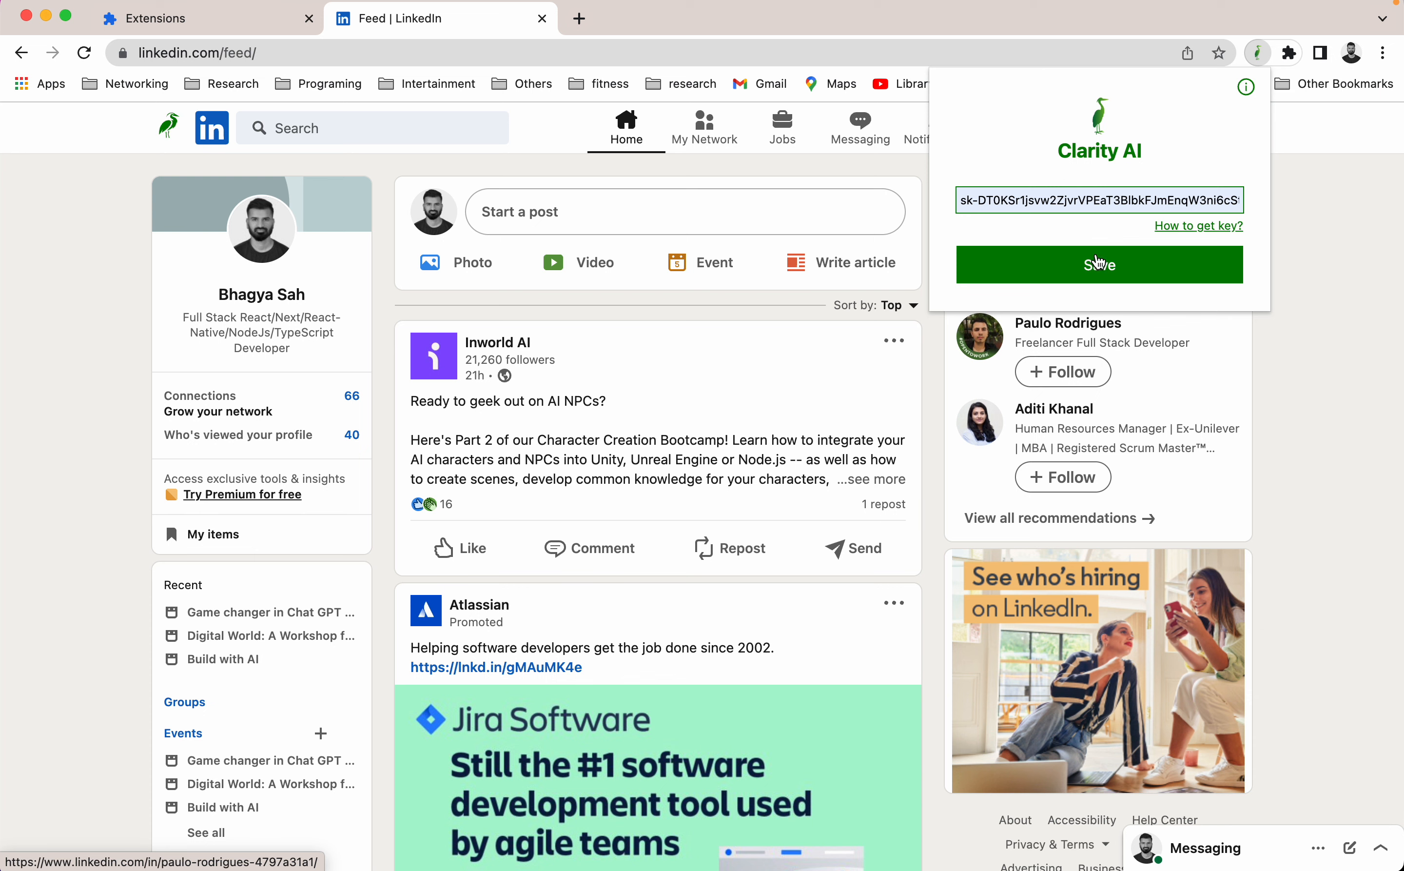
{"action": "left_click", "coordinate": [1099, 263]}
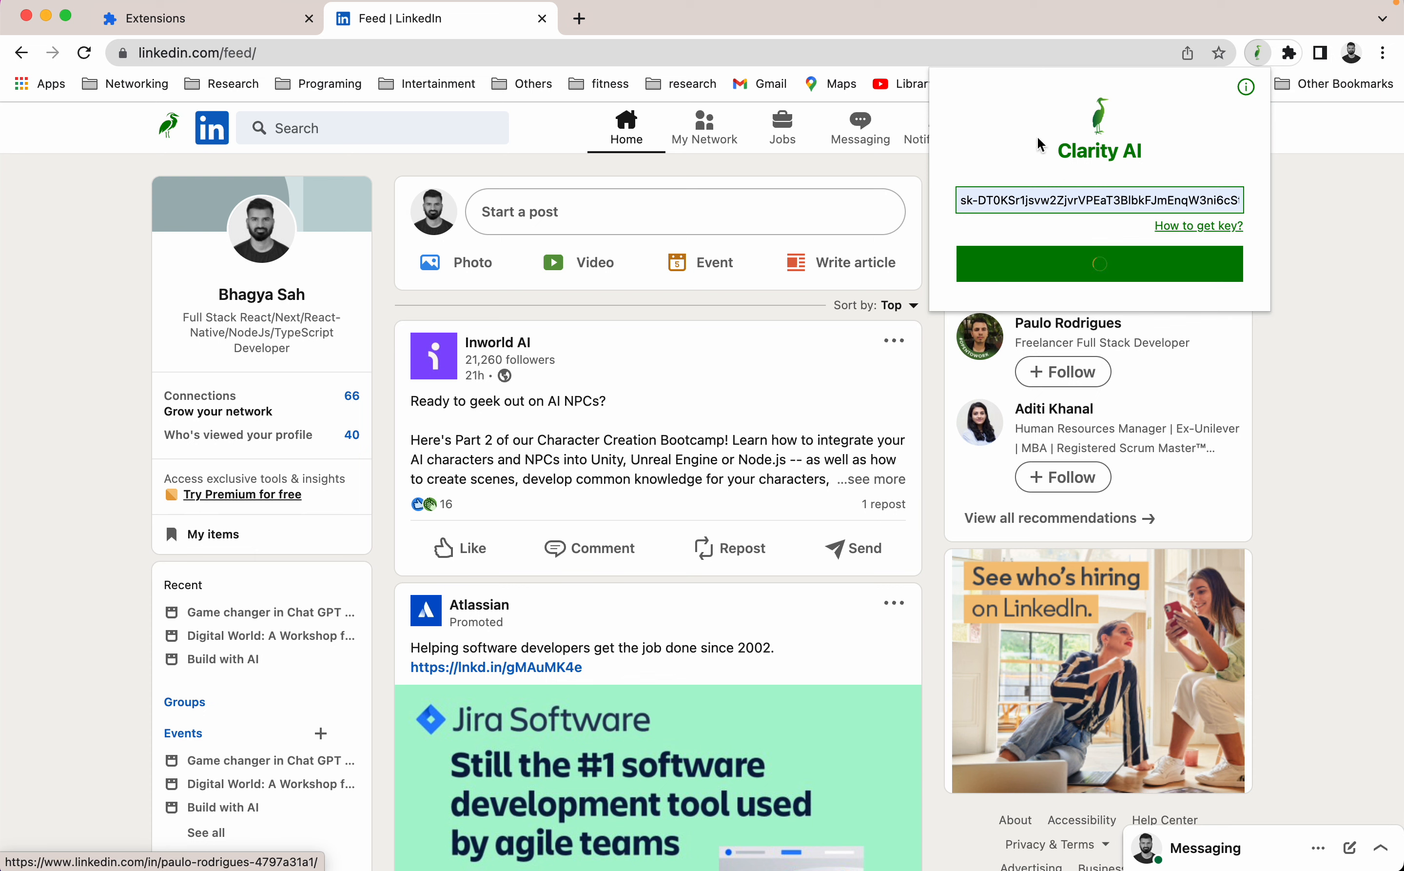
{"action": "left_click", "coordinate": [1099, 264]}
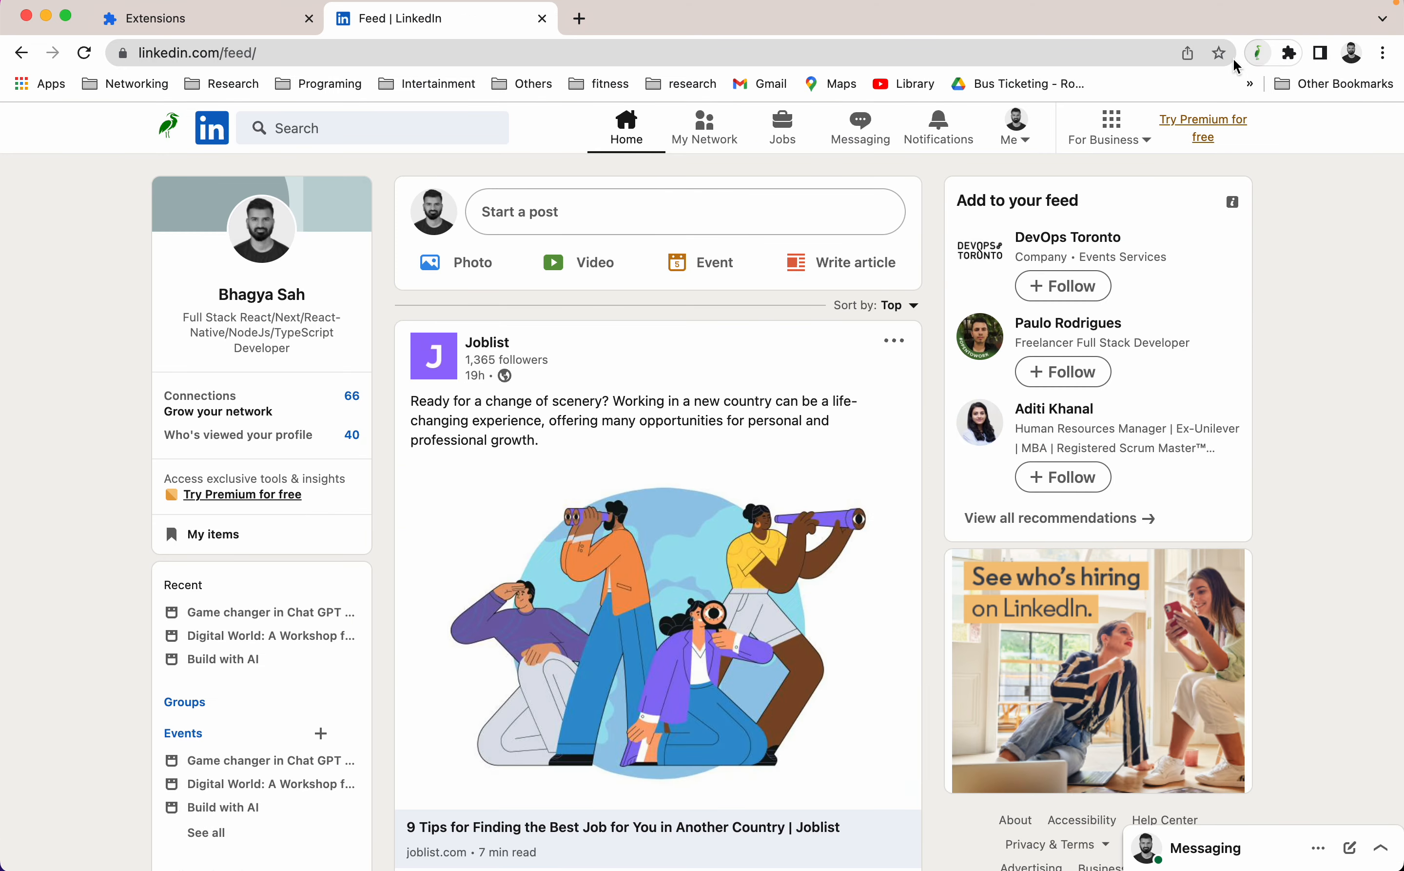
{"action": "mouse_move", "coordinate": [805, 167]}
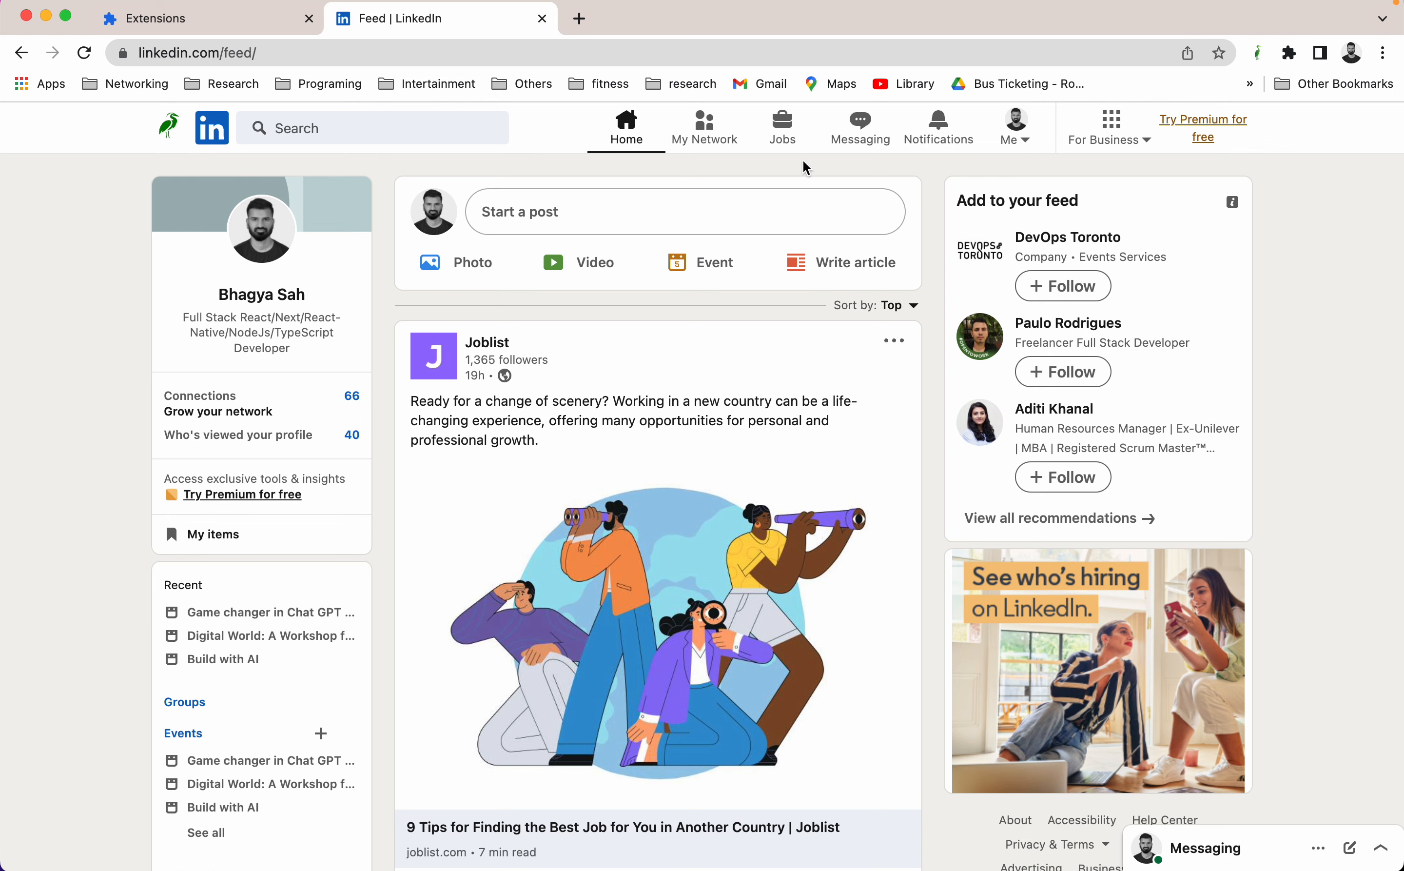
{"action": "mouse_move", "coordinate": [860, 127]}
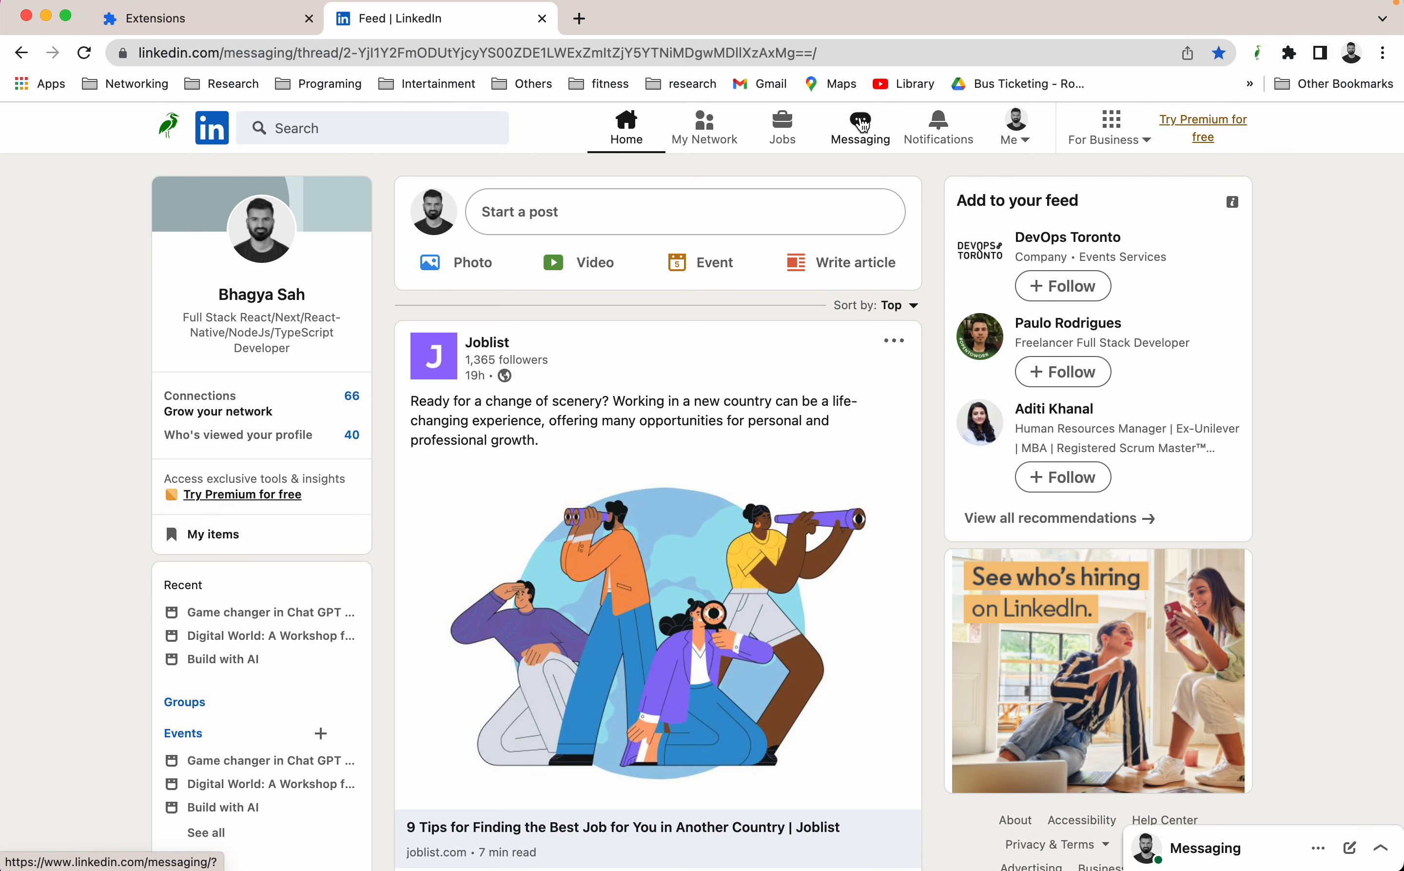
- Generate a Clarity AI reply draft in the latest conversation, then close the preview
{"action": "left_click", "coordinate": [860, 127]}
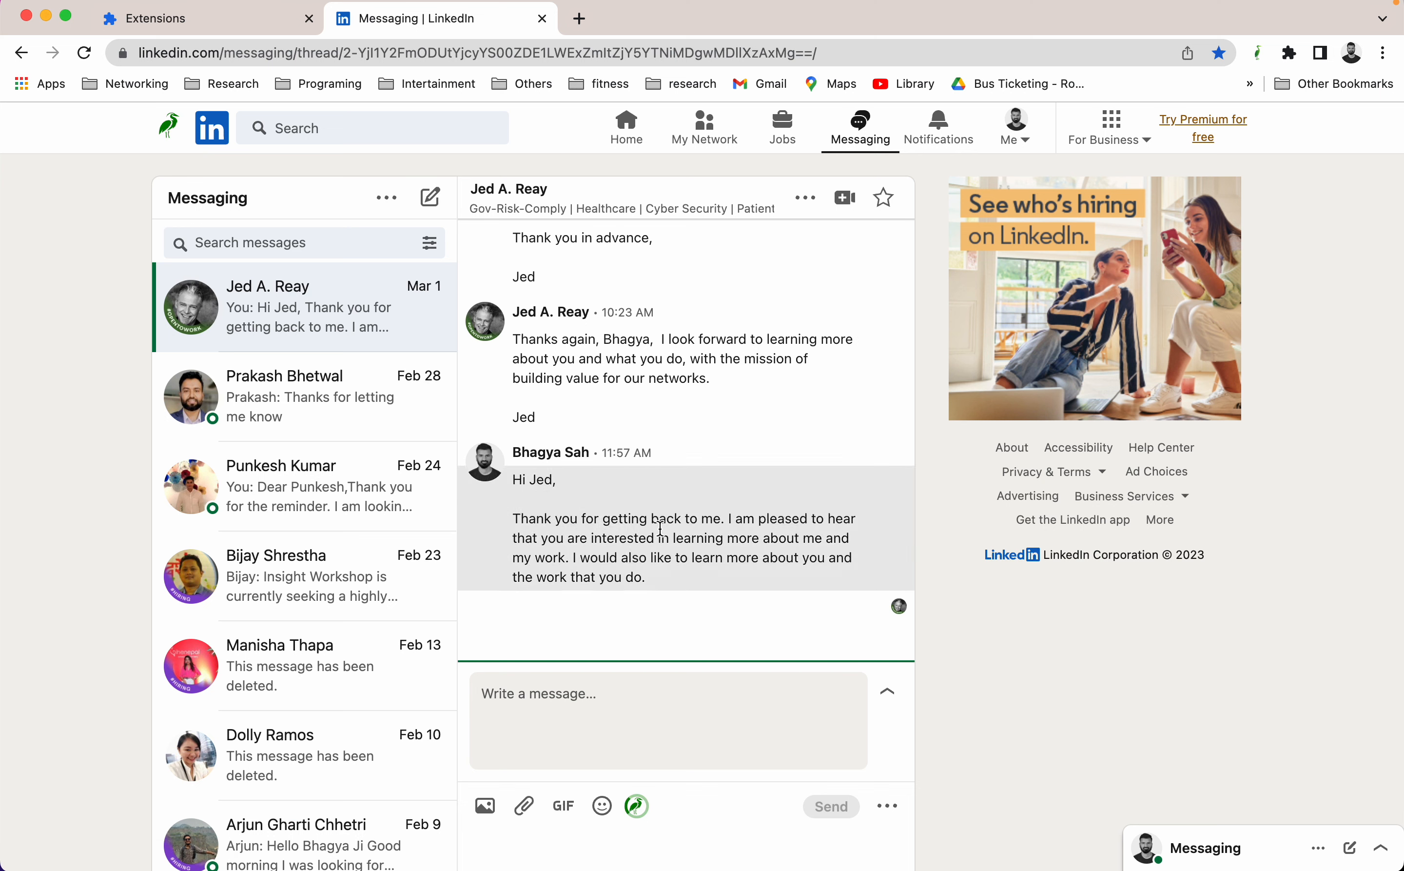
{"action": "scroll", "scroll_direction": "up", "scroll_amount": 3}
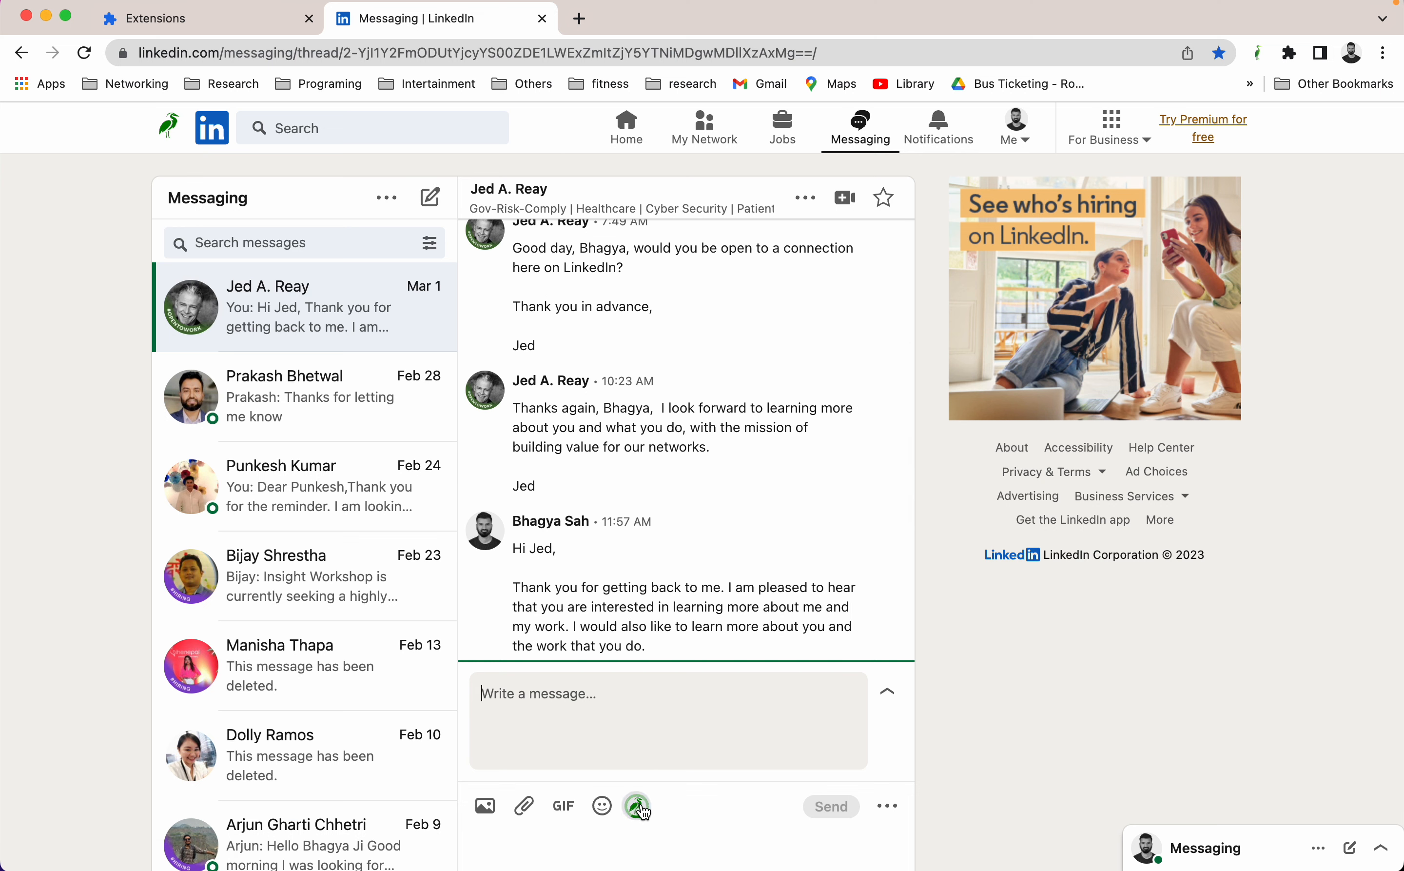
{"action": "left_click", "coordinate": [637, 806]}
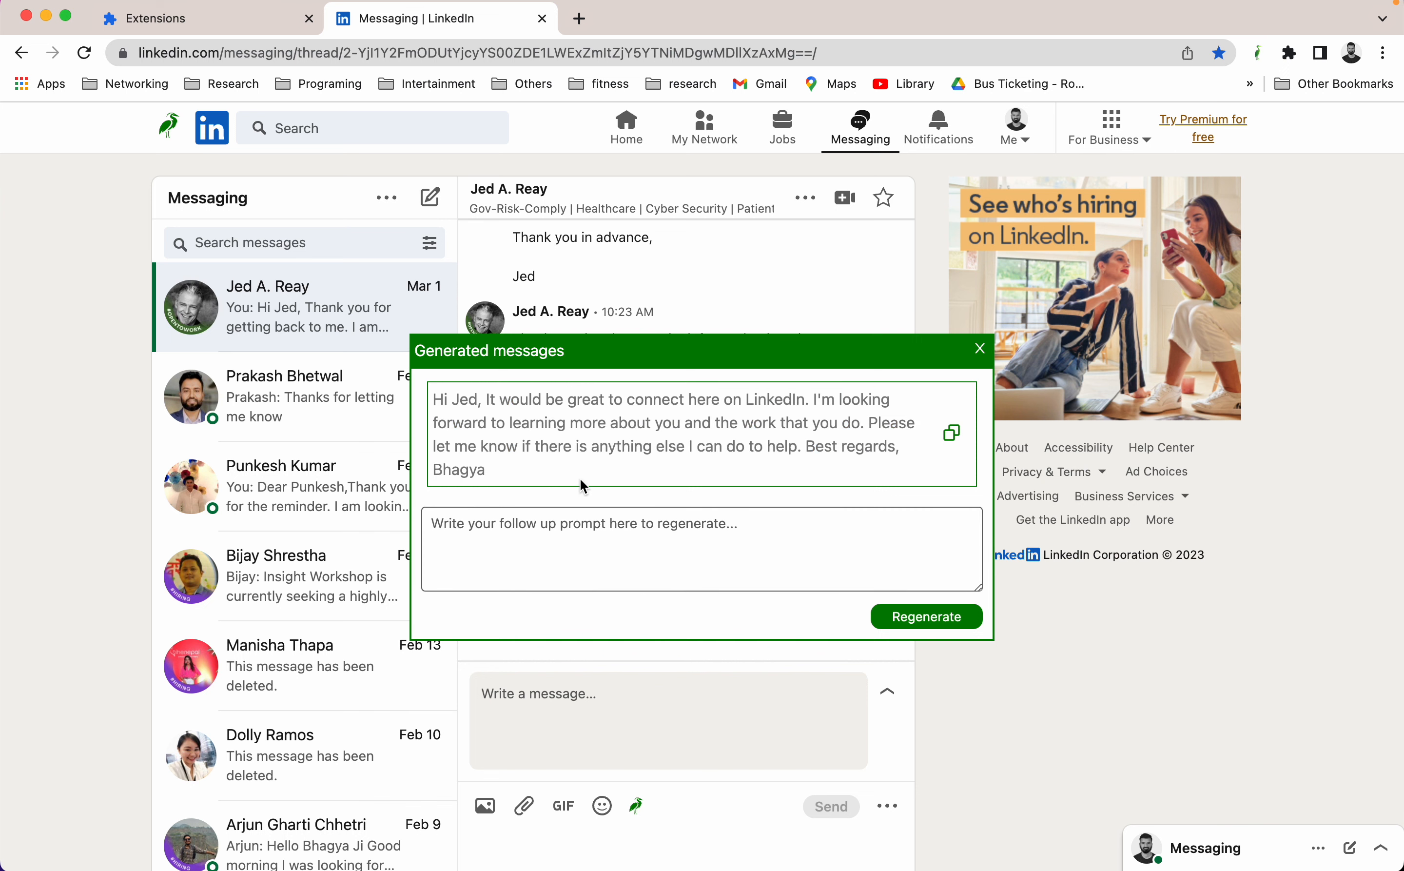
{"action": "mouse_move", "coordinate": [704, 431]}
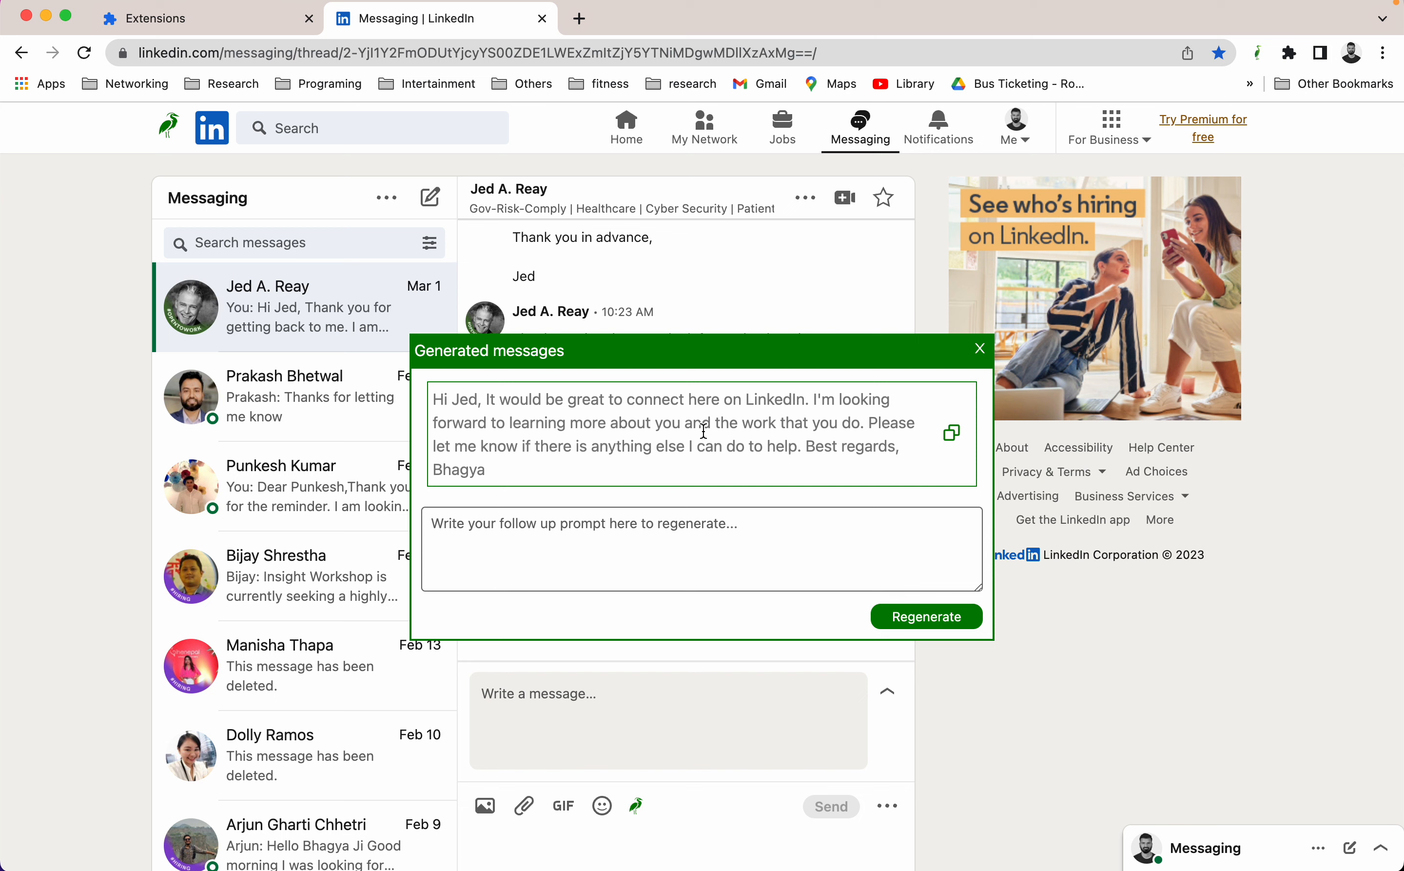
{"action": "left_click", "coordinate": [952, 433]}
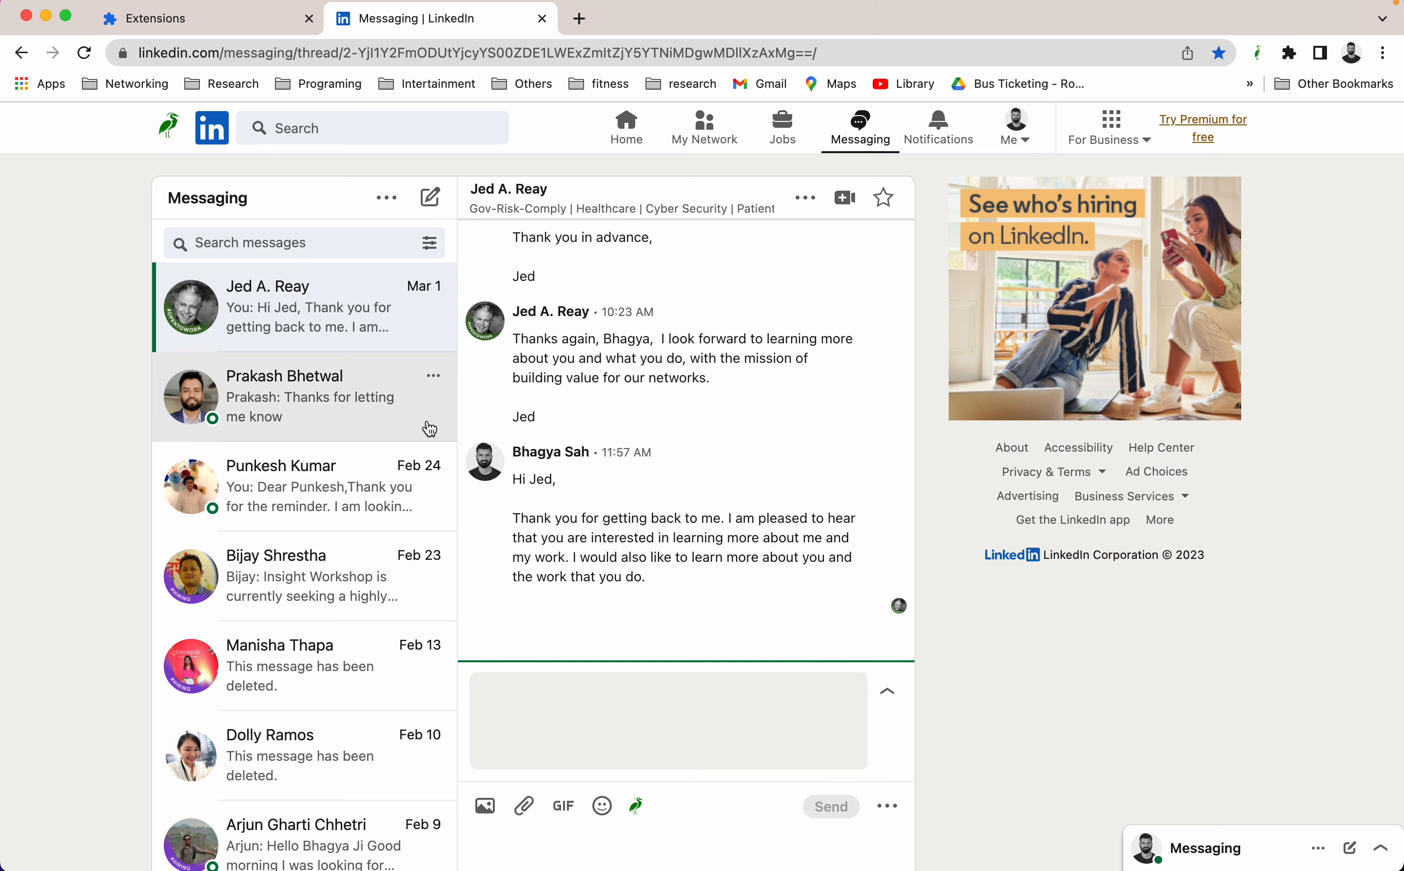
- Generate a Clarity AI reply in the Hybrid React Native Developer job thread
{"action": "scroll", "scroll_direction": "down", "scroll_amount": 3}
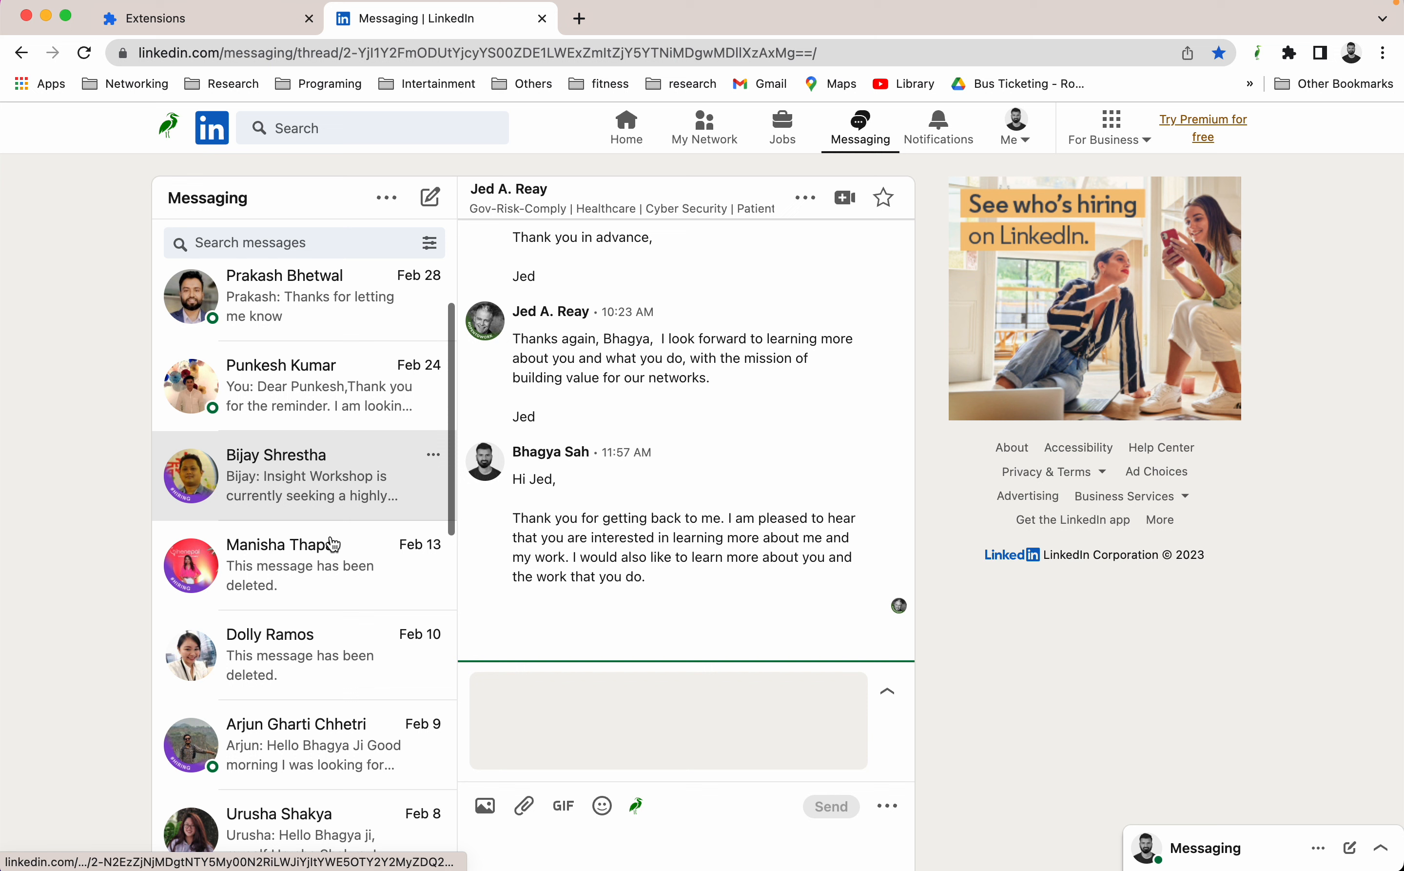
{"action": "left_click", "coordinate": [296, 744]}
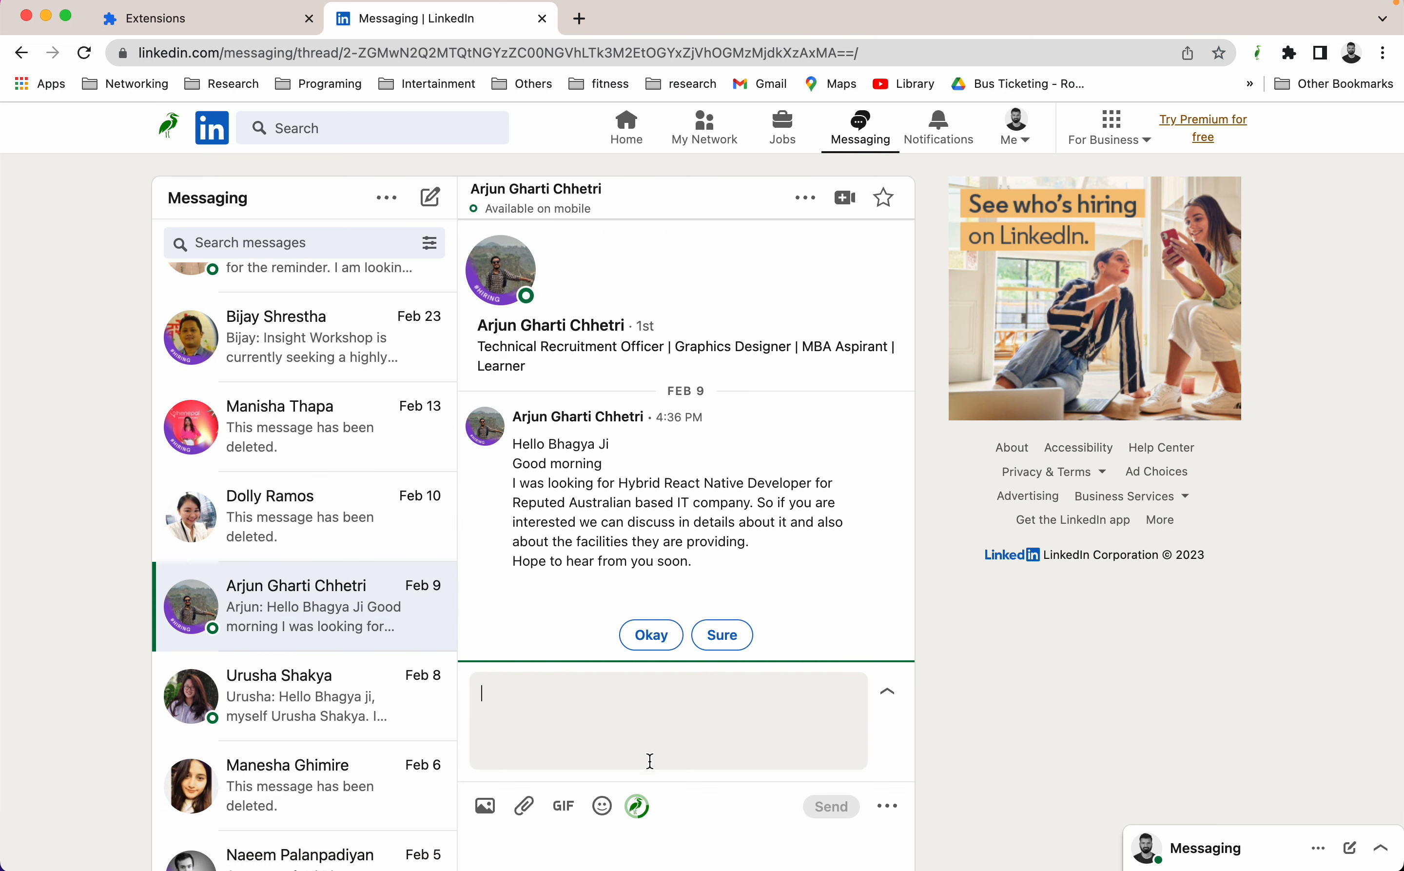
{"action": "left_click", "coordinate": [637, 806]}
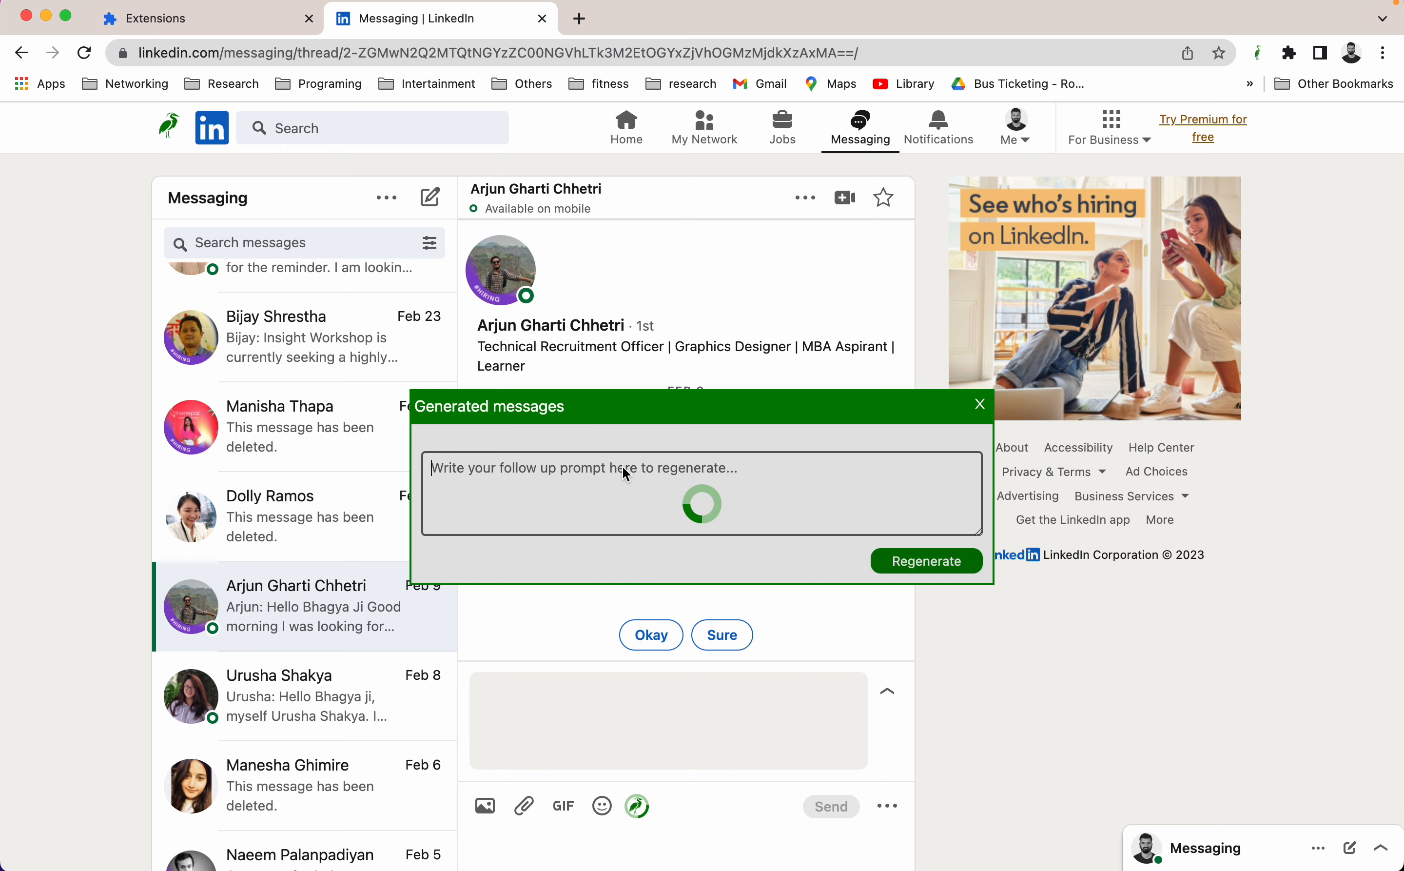
{"action": "mouse_move", "coordinate": [647, 482]}
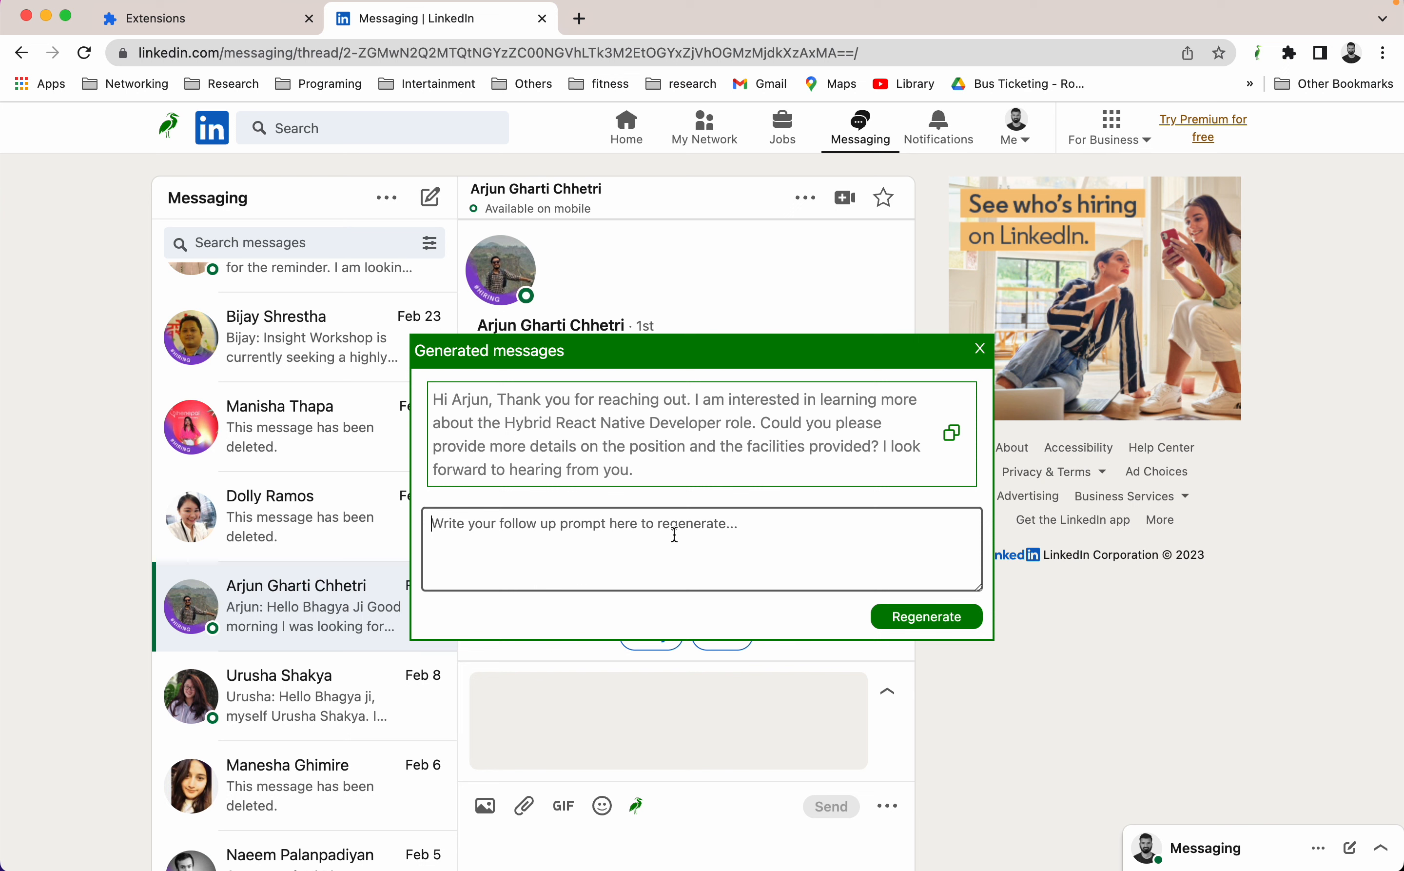
- Regenerate with prompt 'Sorry i am not available for job now, i will let you know when i get available'
{"action": "type", "text": "Sorry"}
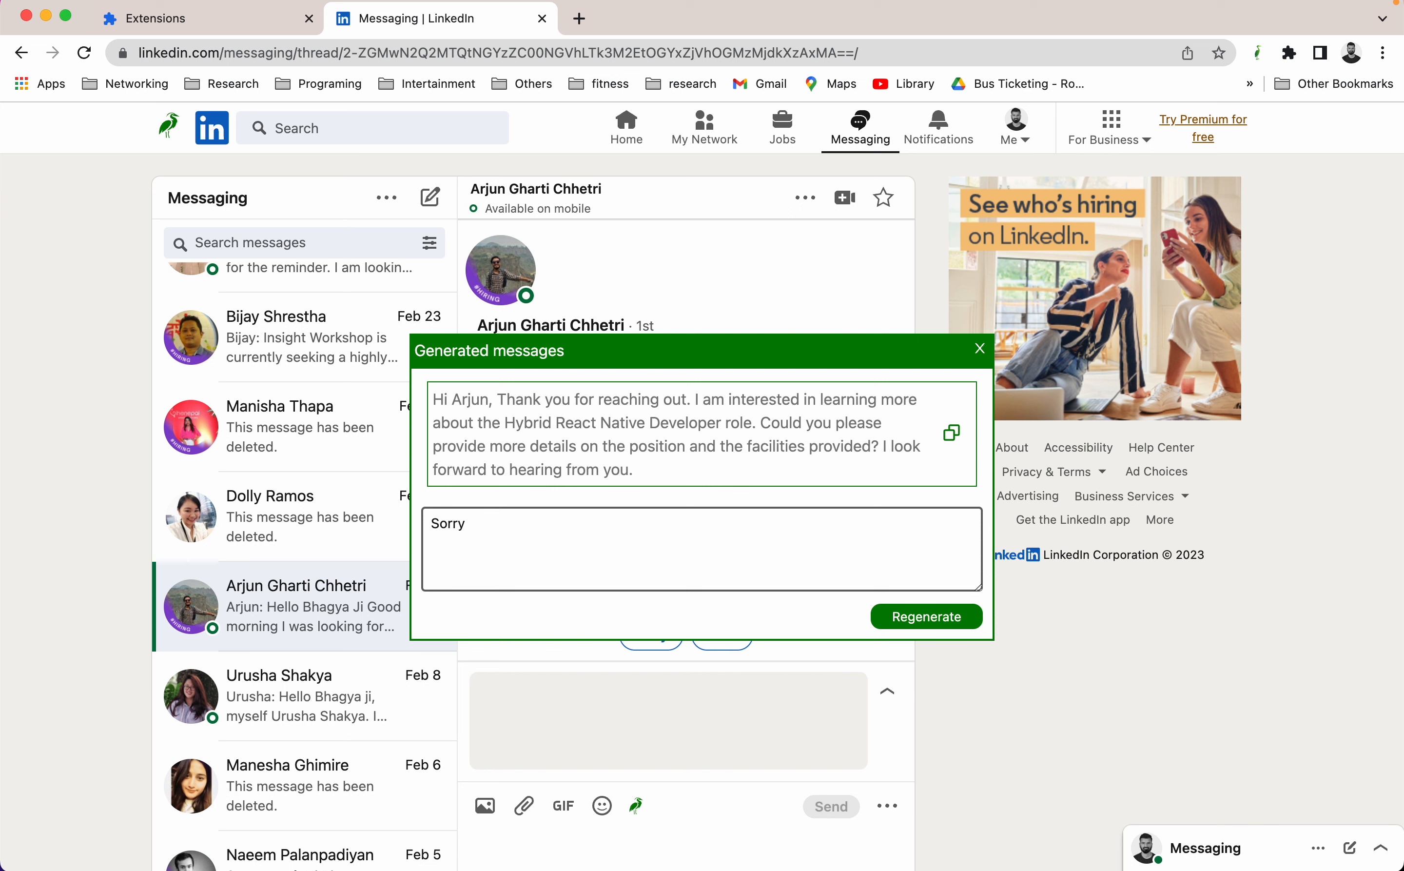
{"action": "type", "text": "i am no t"}
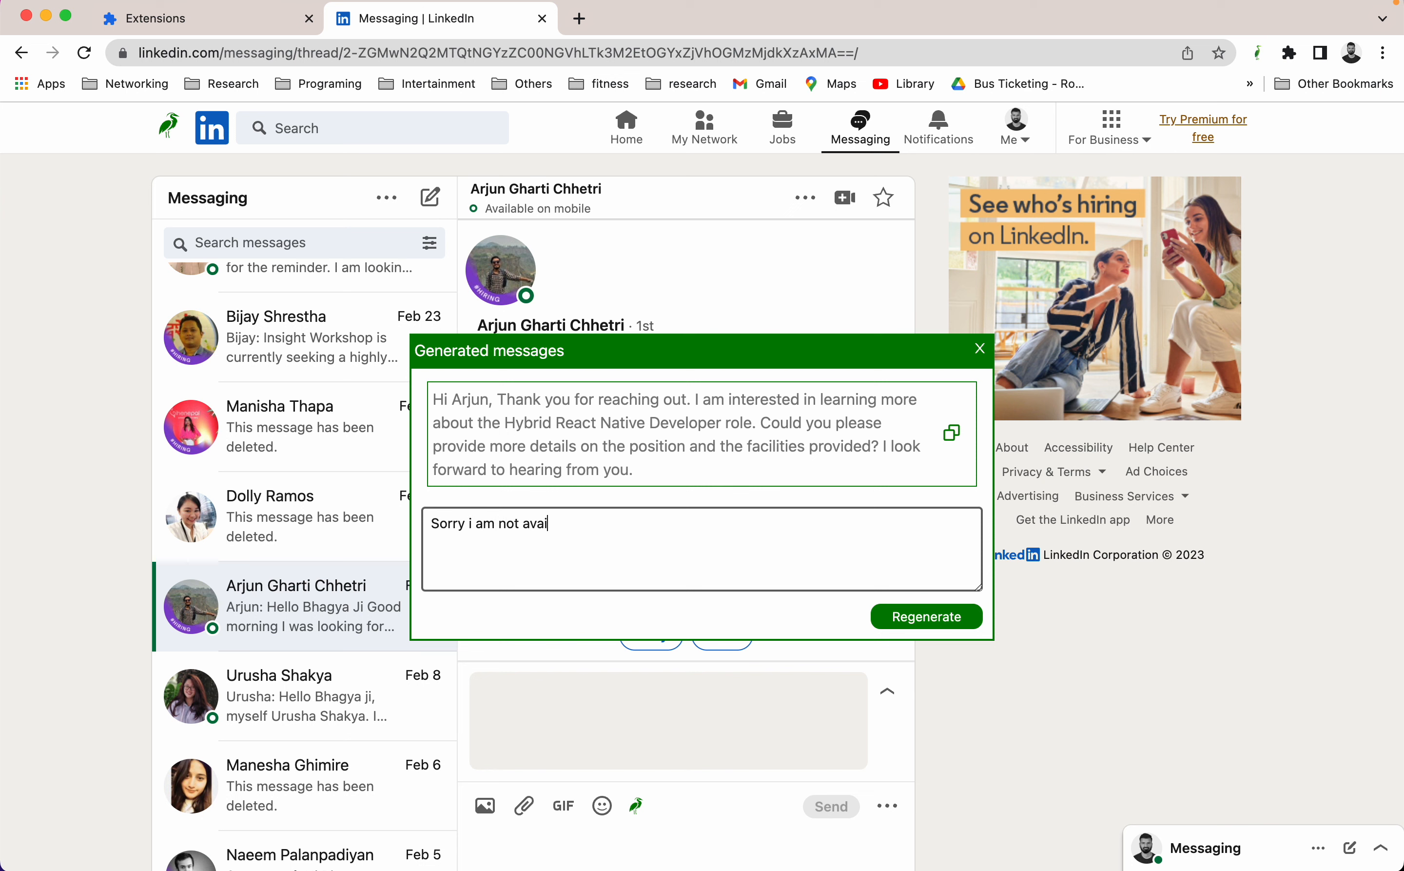
{"action": "type", "text": "lable fo r"}
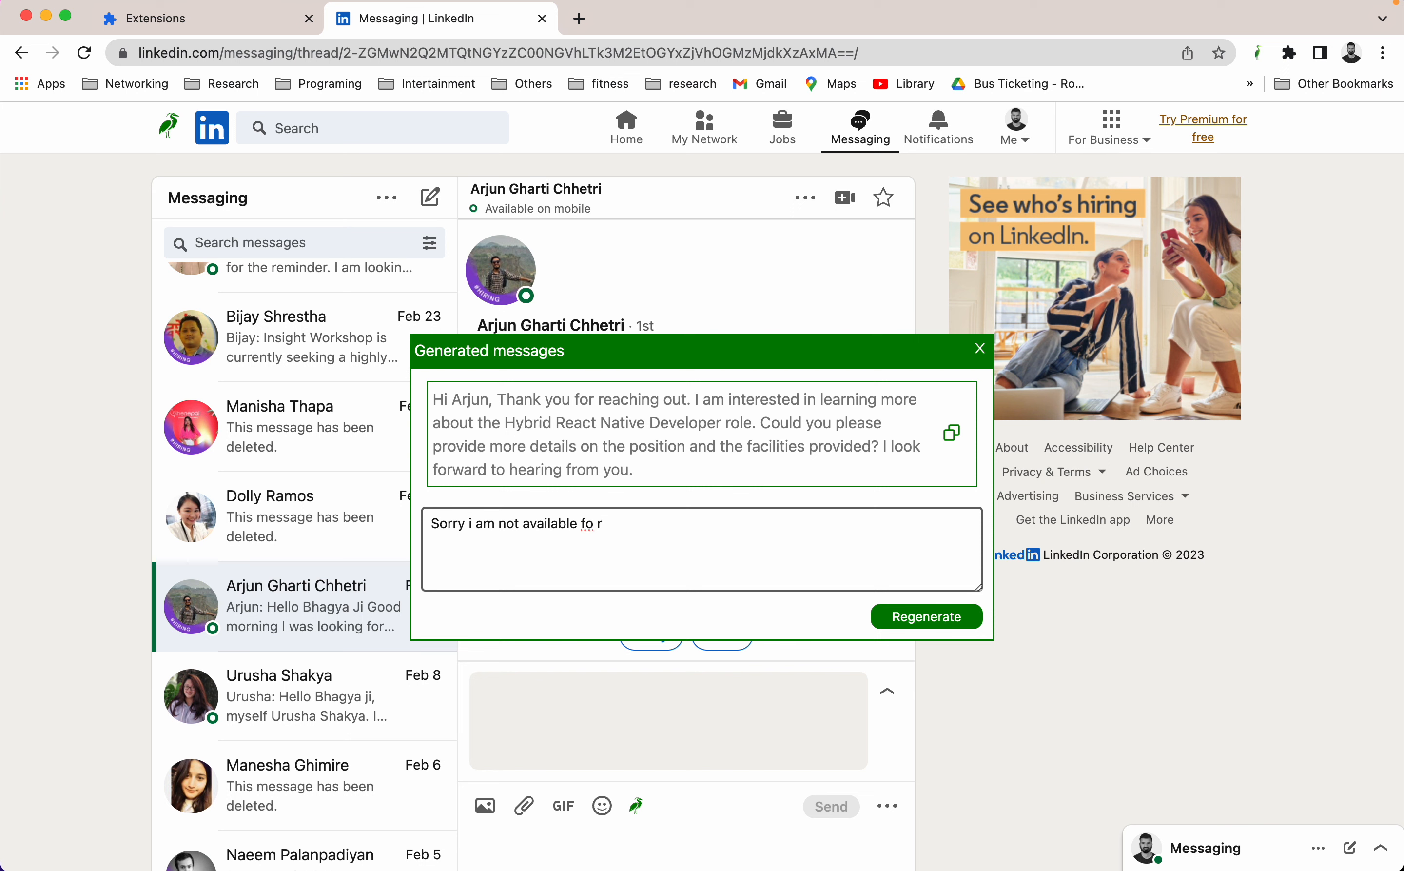
{"action": "type", "text": "job now"}
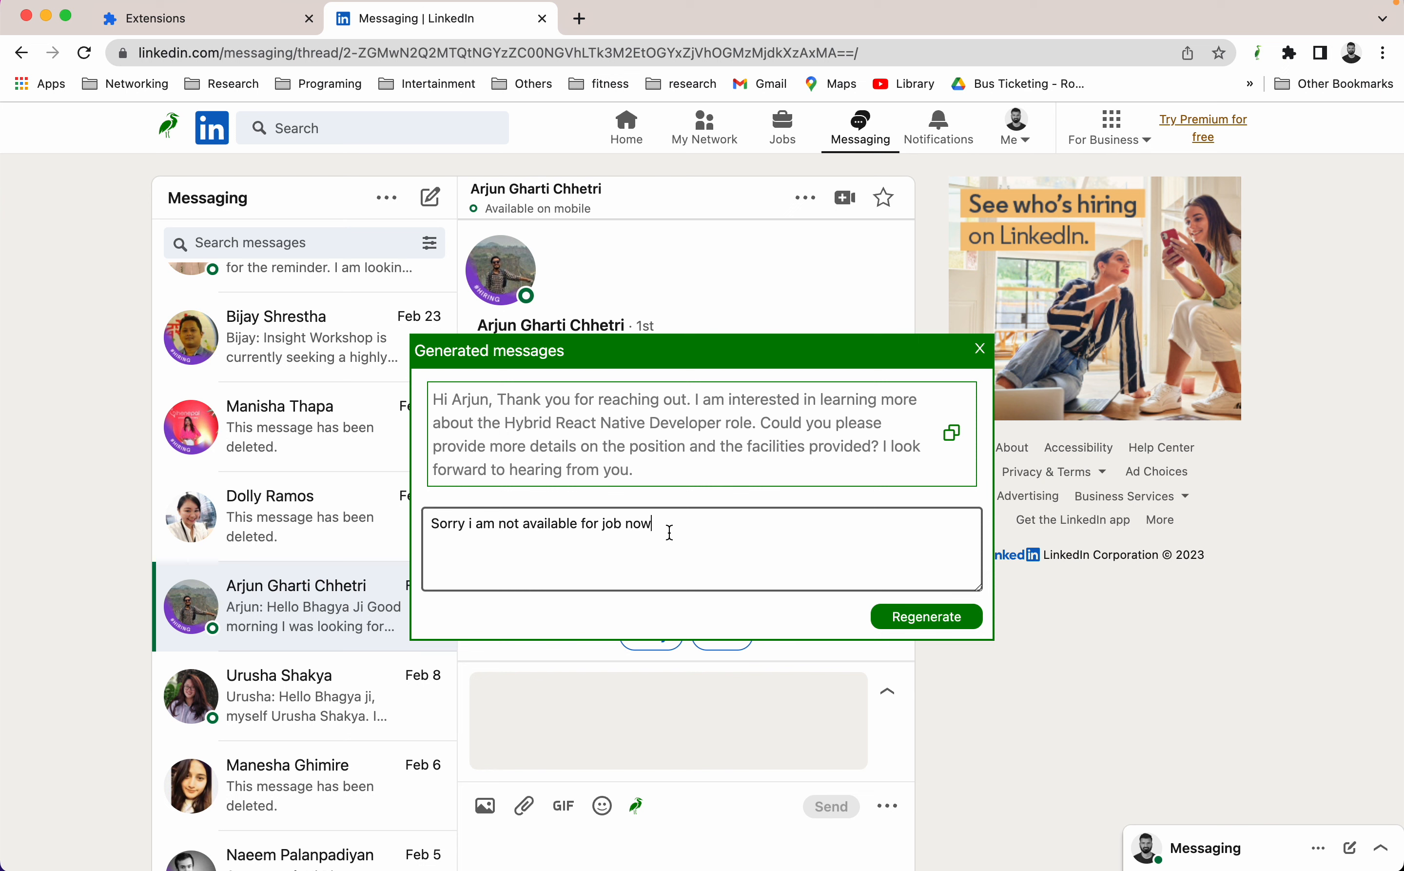
{"action": "mouse_move", "coordinate": [565, 529]}
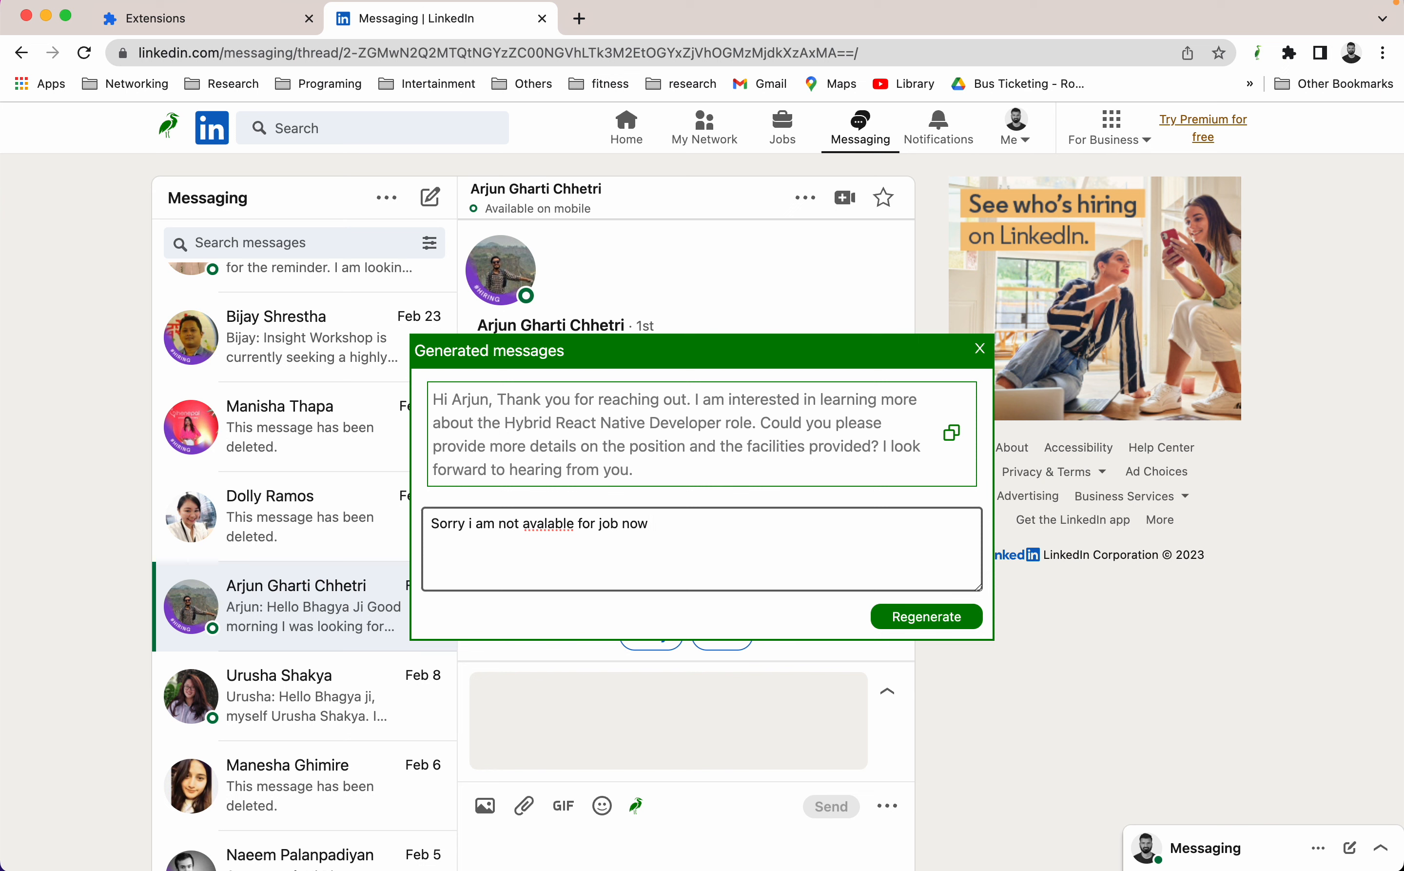
{"action": "type", "text": "i will lt"}
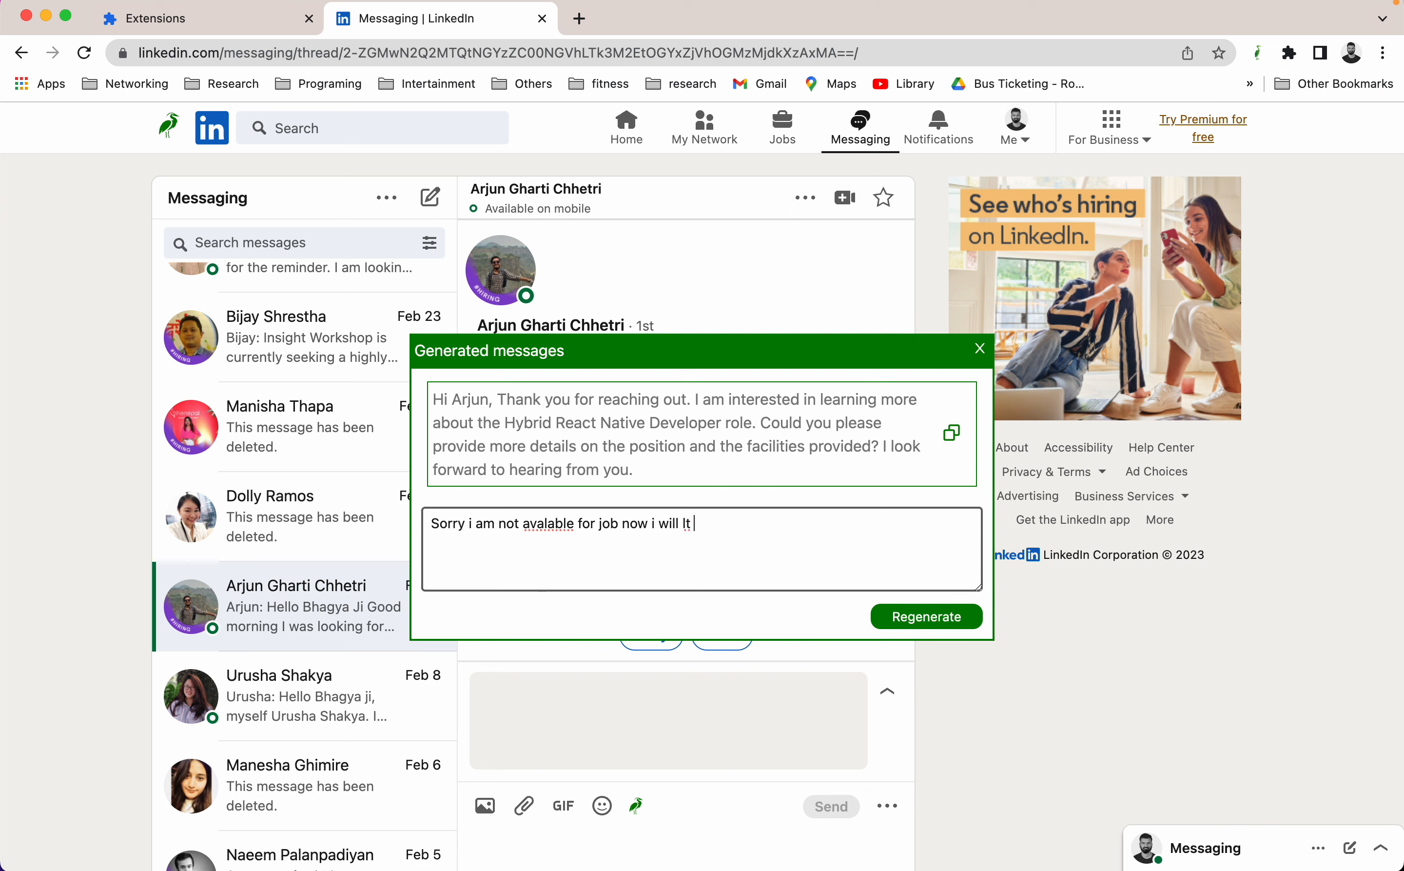
{"action": "type", "text": "let you know"}
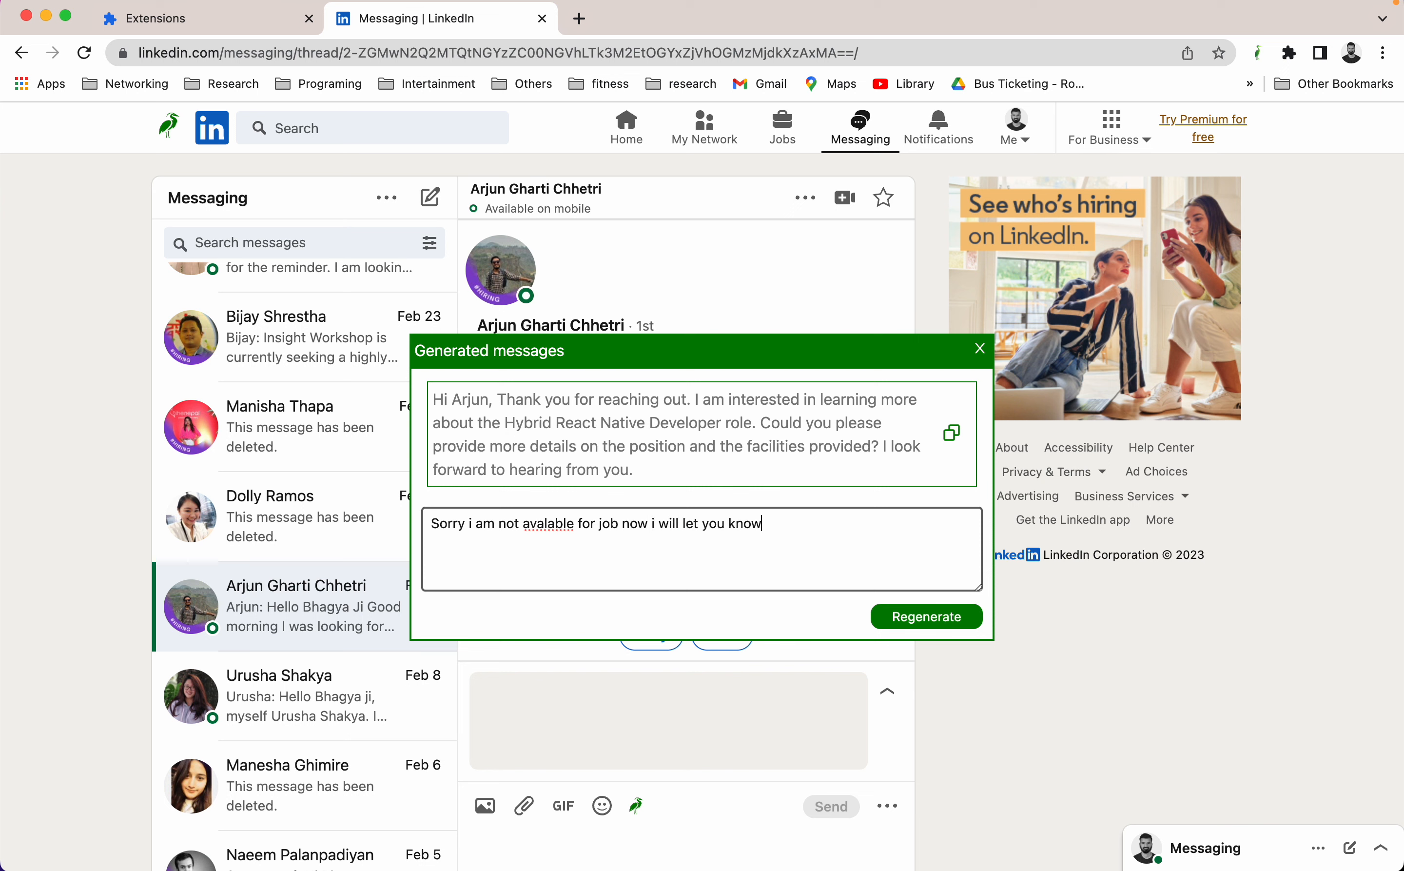
{"action": "type", "text": "when"}
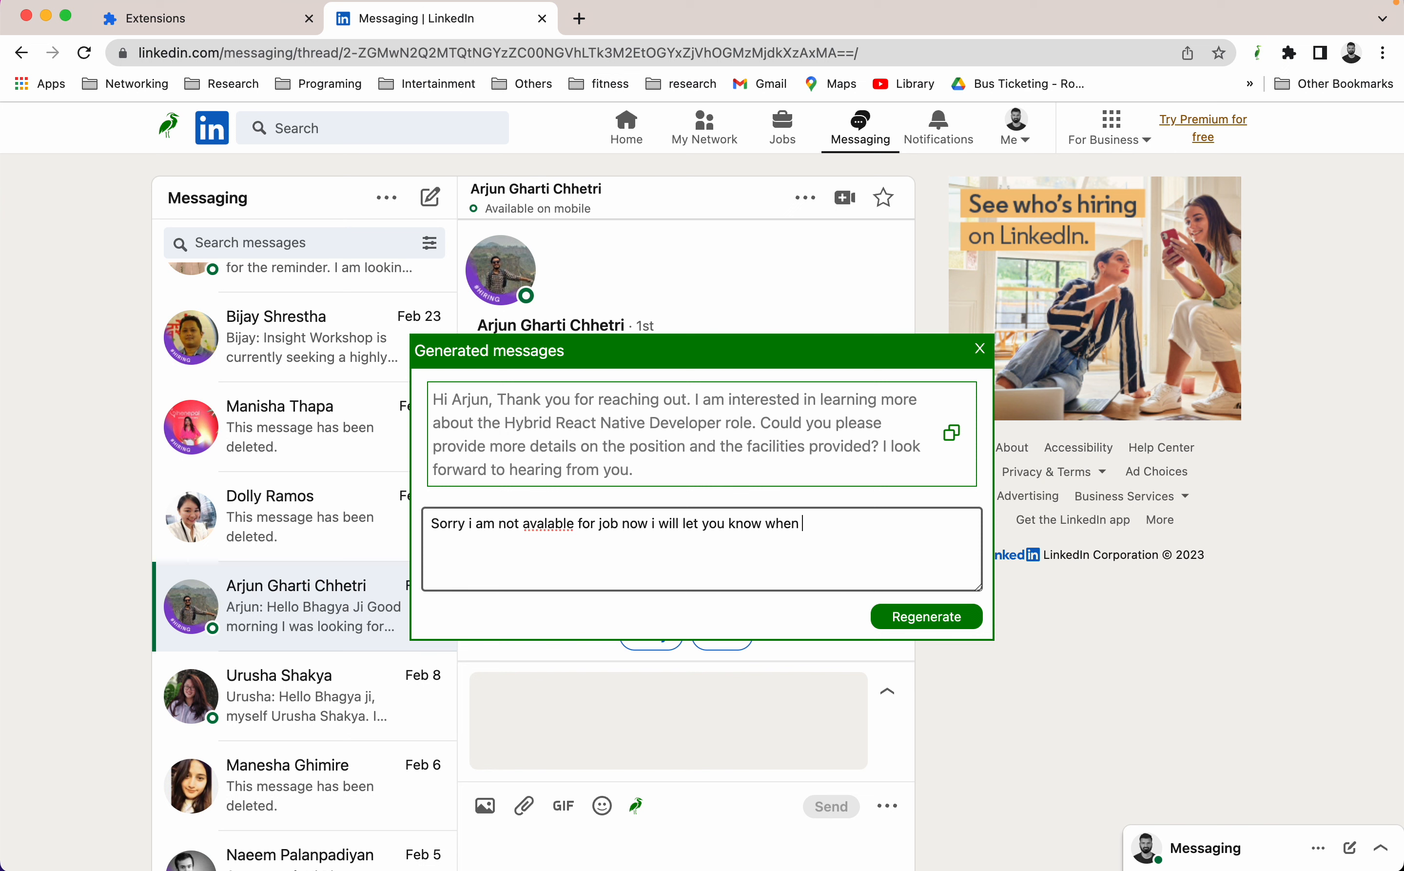
{"action": "type", "text": "i gt a"}
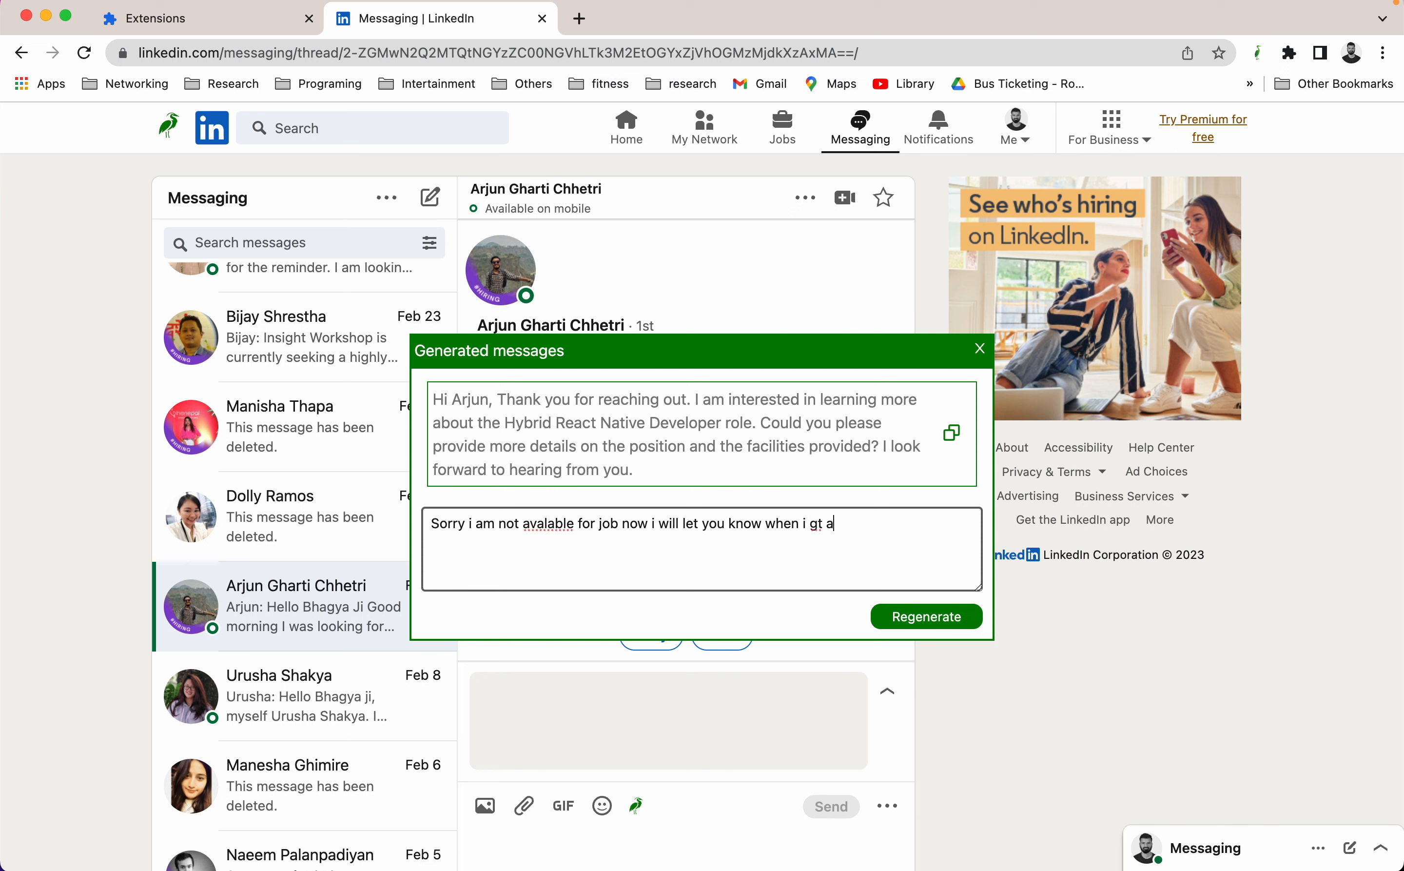
{"action": "type", "text": "et avai"}
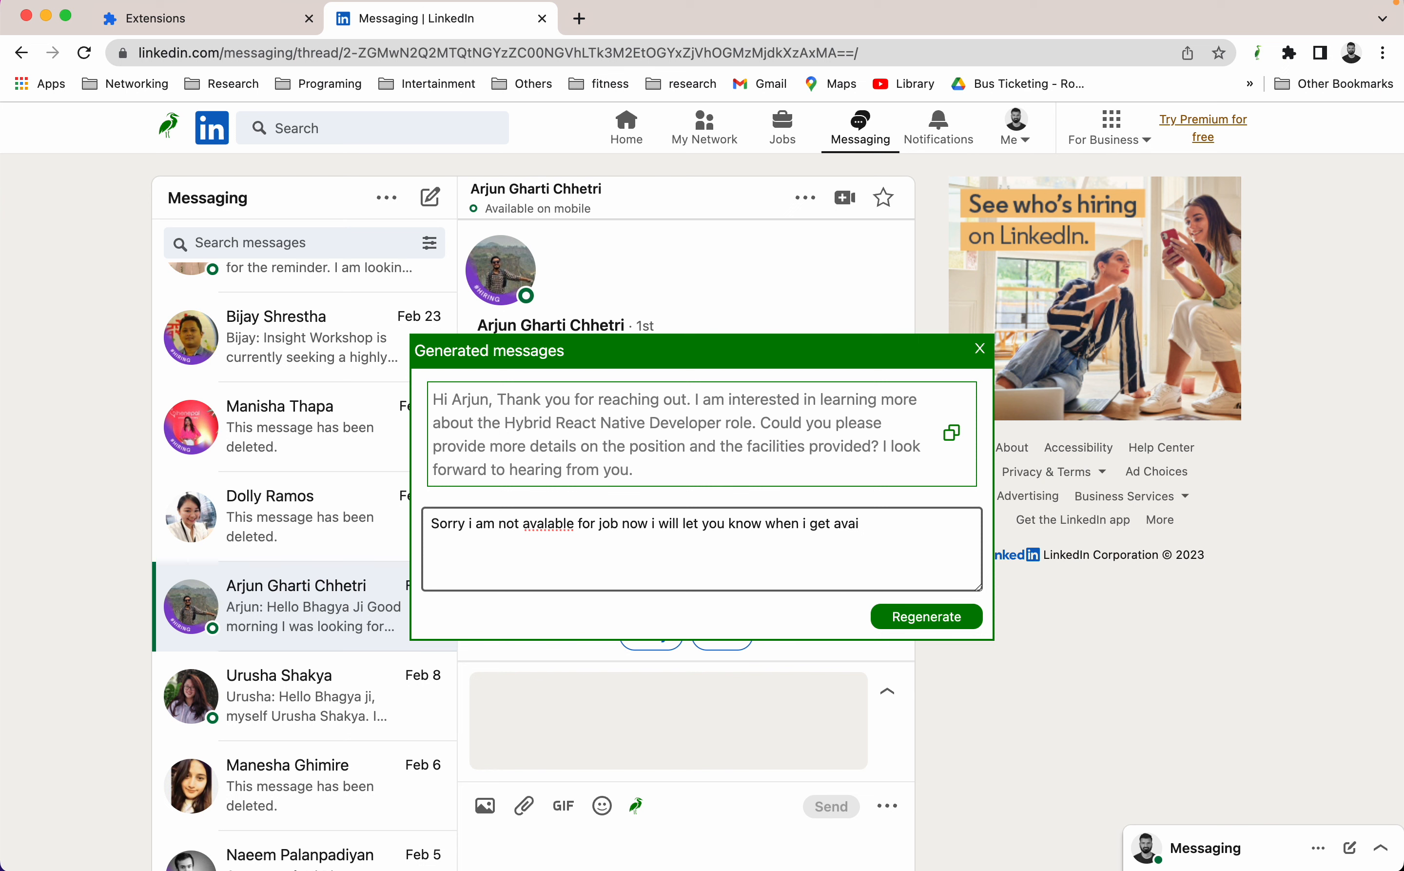
{"action": "type", "text": "availbale"}
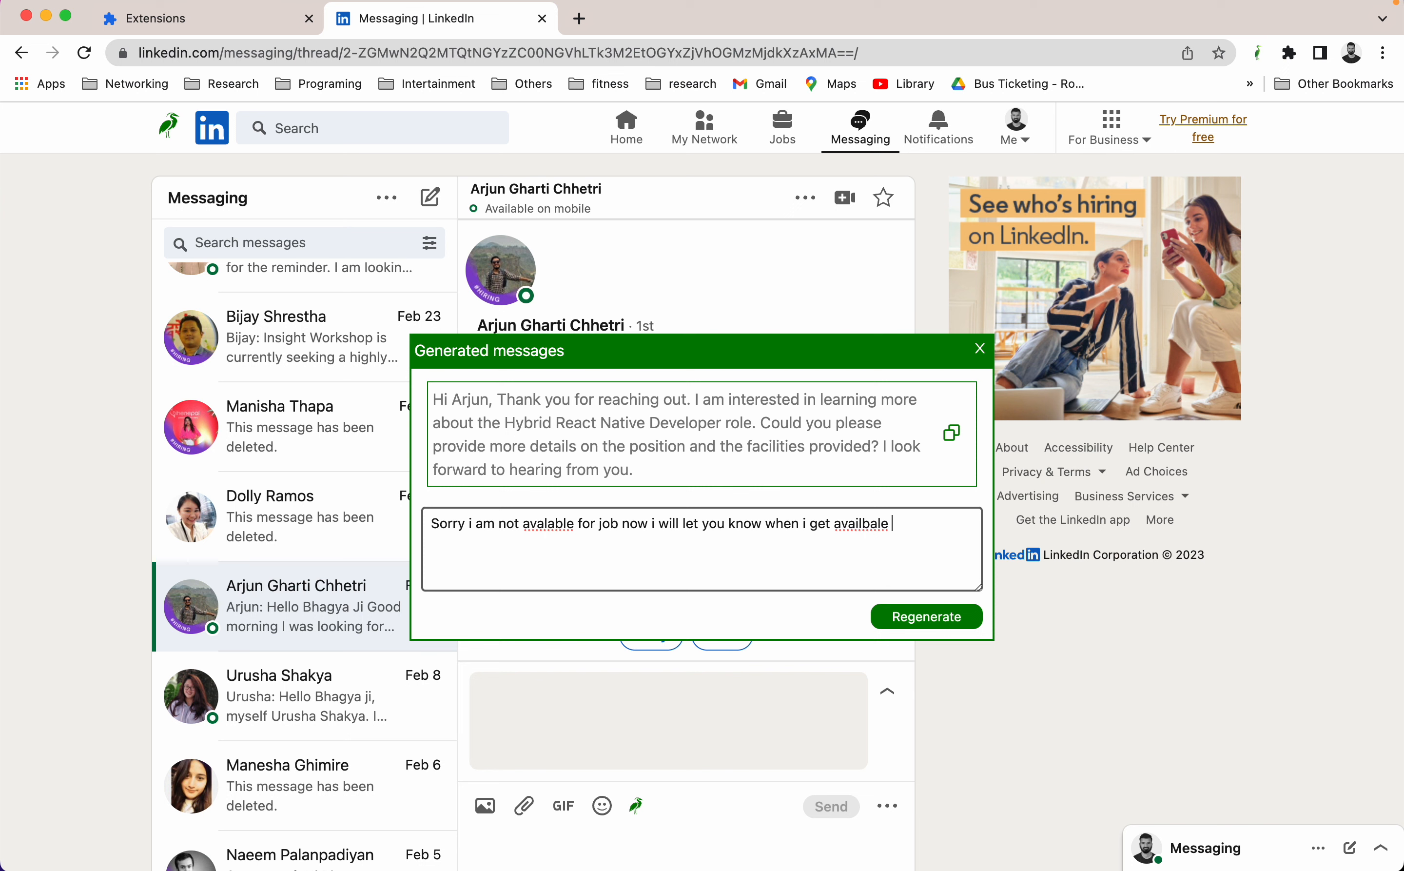
{"action": "left_click", "coordinate": [926, 617]}
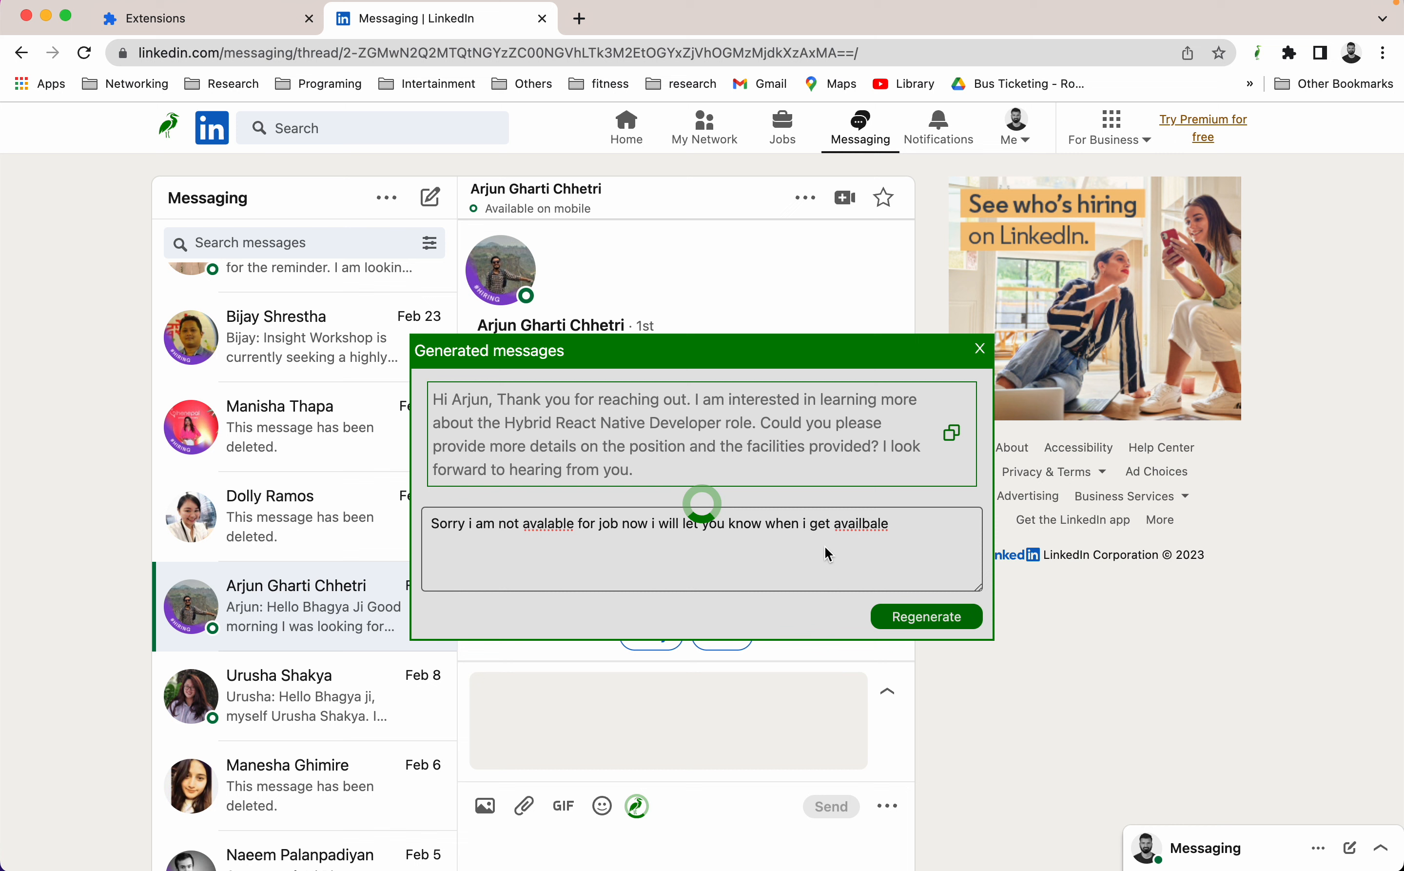
- Insert the generated decline reply into the message, send it, and close the Clarity panel
{"action": "left_click", "coordinate": [925, 616]}
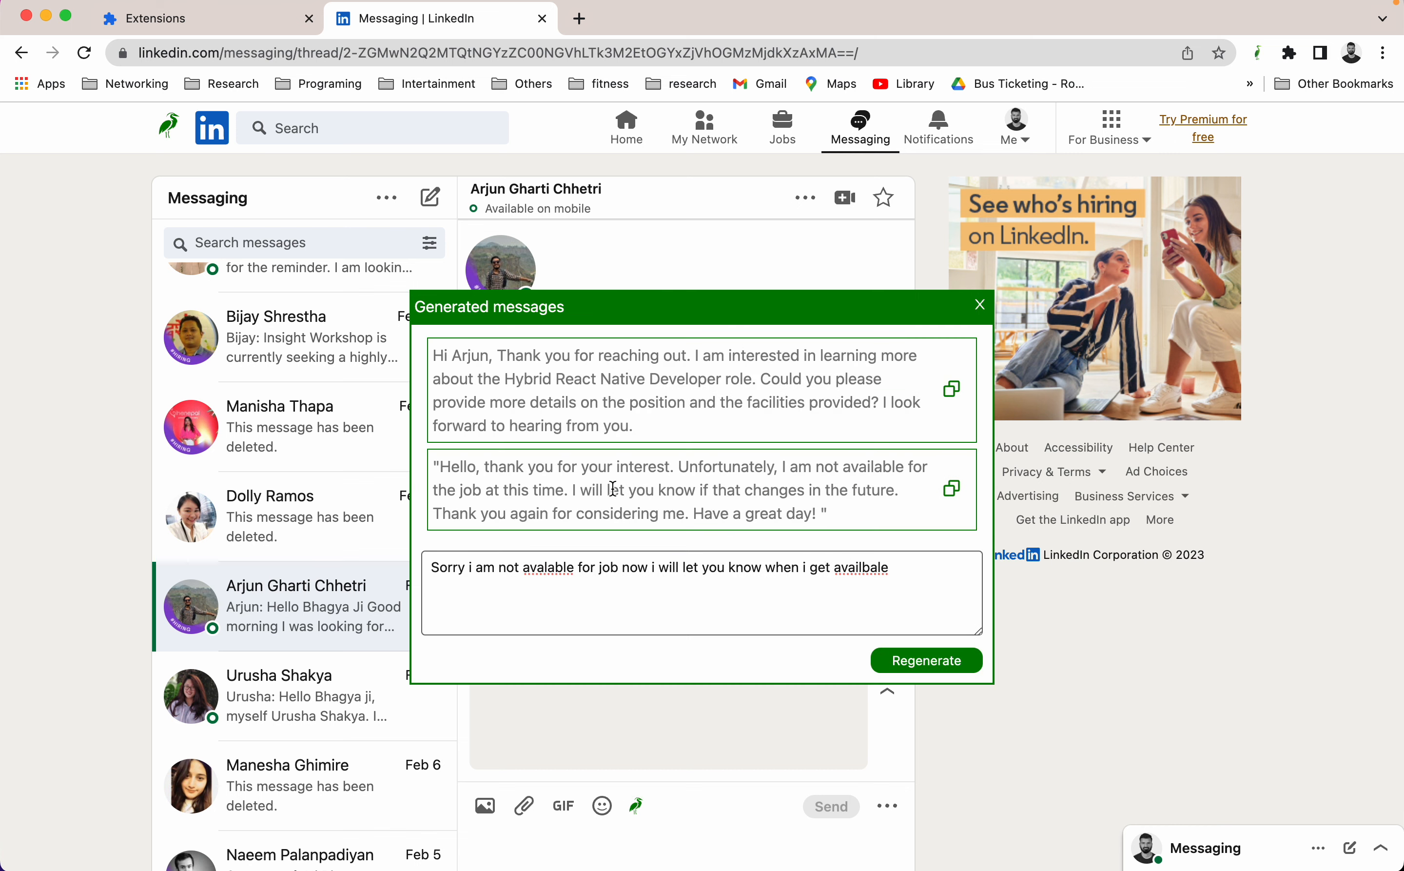
{"action": "mouse_move", "coordinate": [429, 502]}
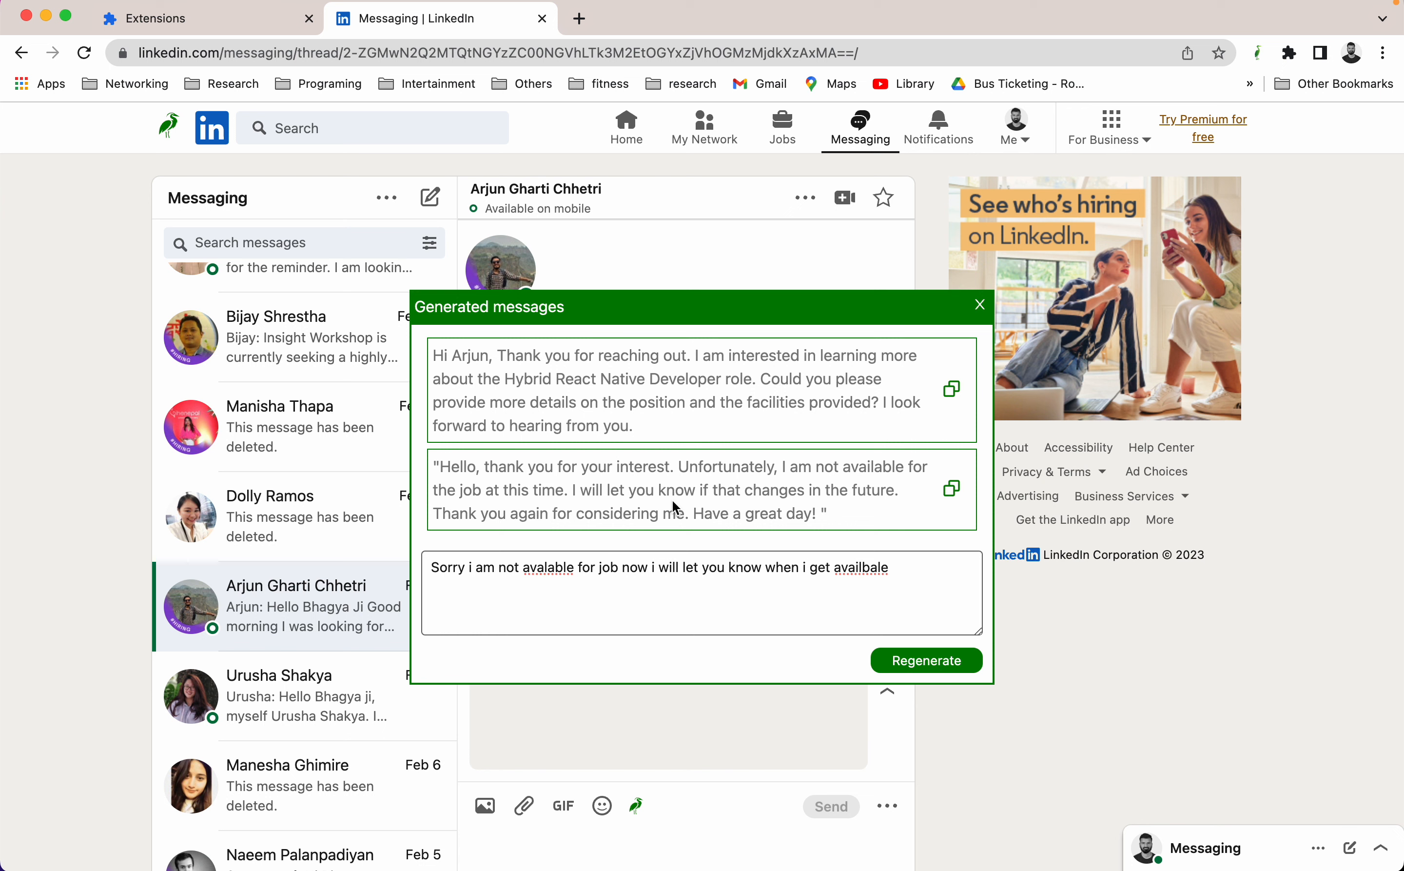
{"action": "mouse_move", "coordinate": [778, 503]}
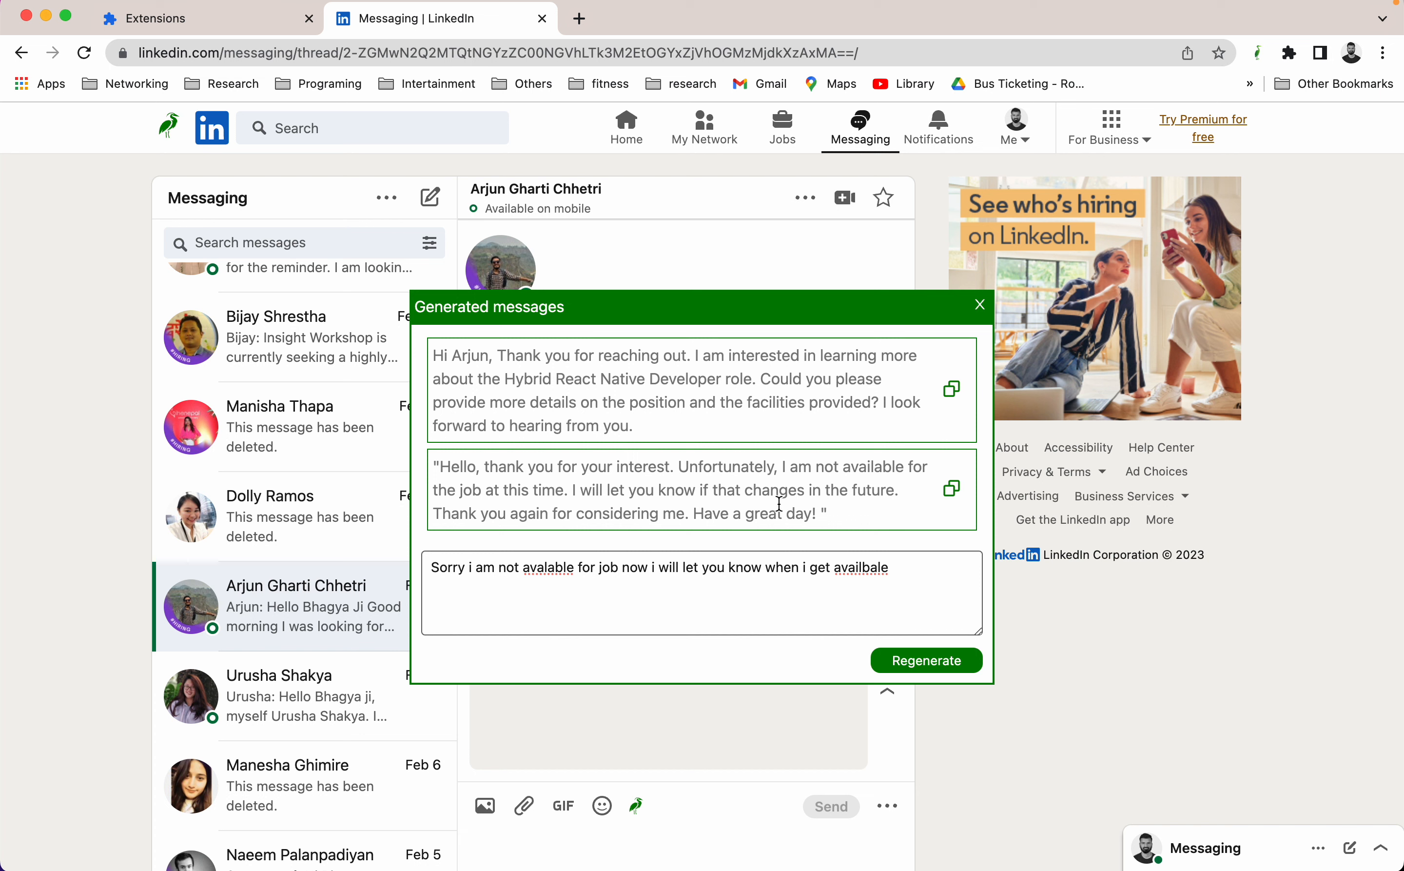
{"action": "mouse_move", "coordinate": [599, 532]}
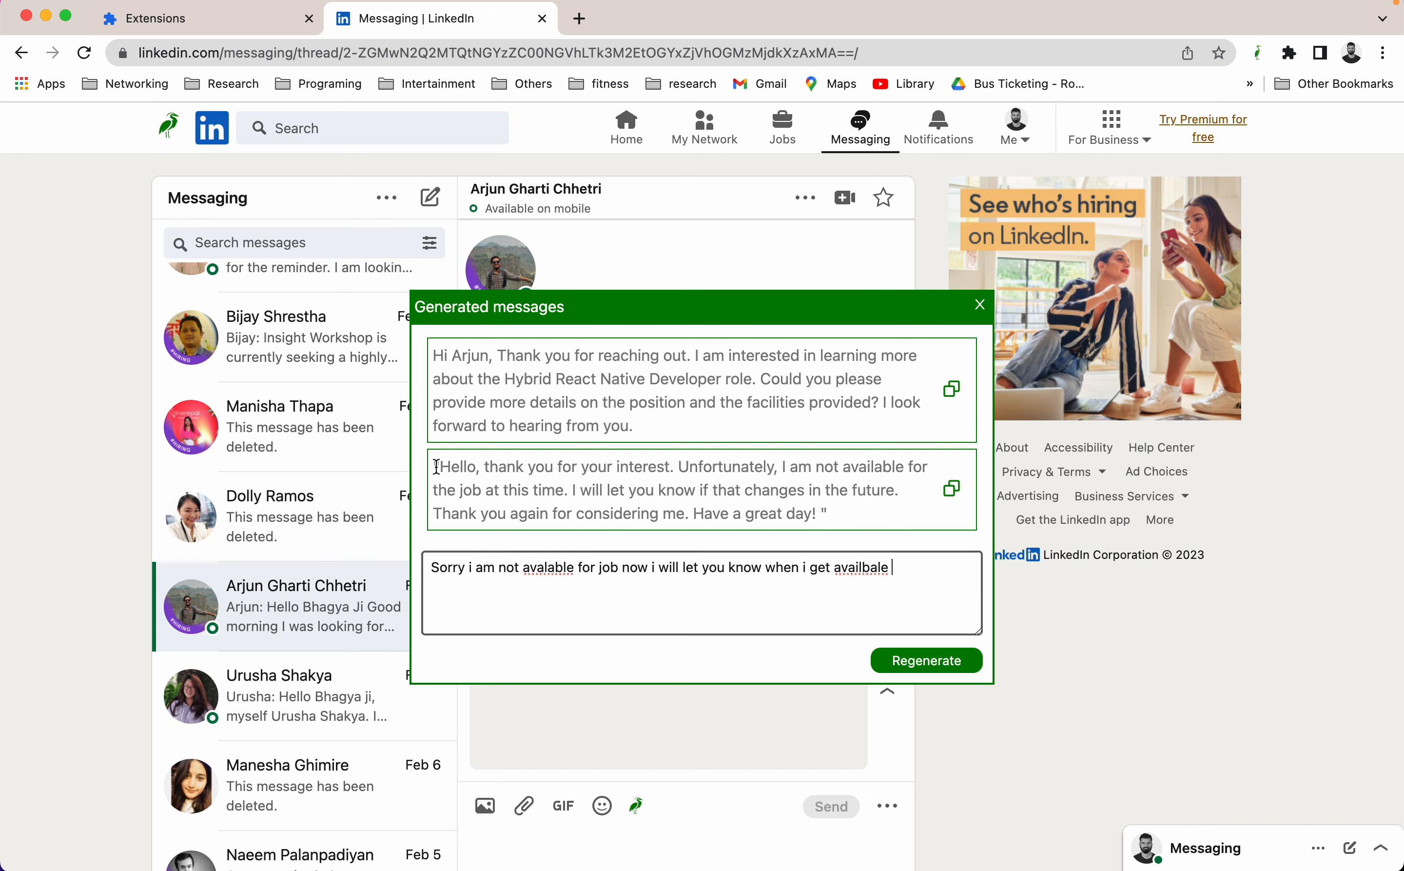
{"action": "left_click", "coordinate": [950, 488]}
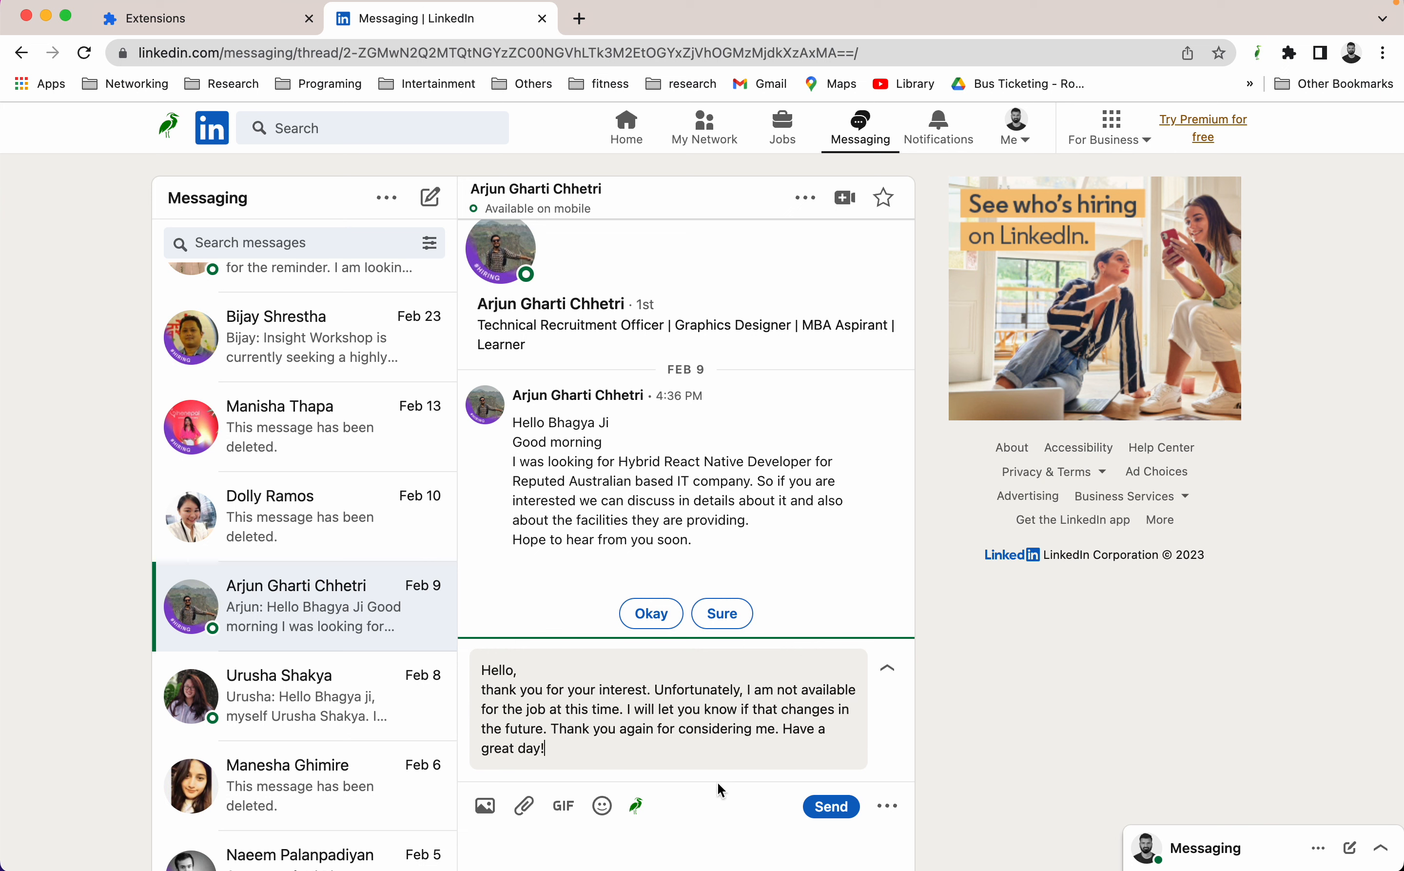
{"action": "mouse_move", "coordinate": [636, 805]}
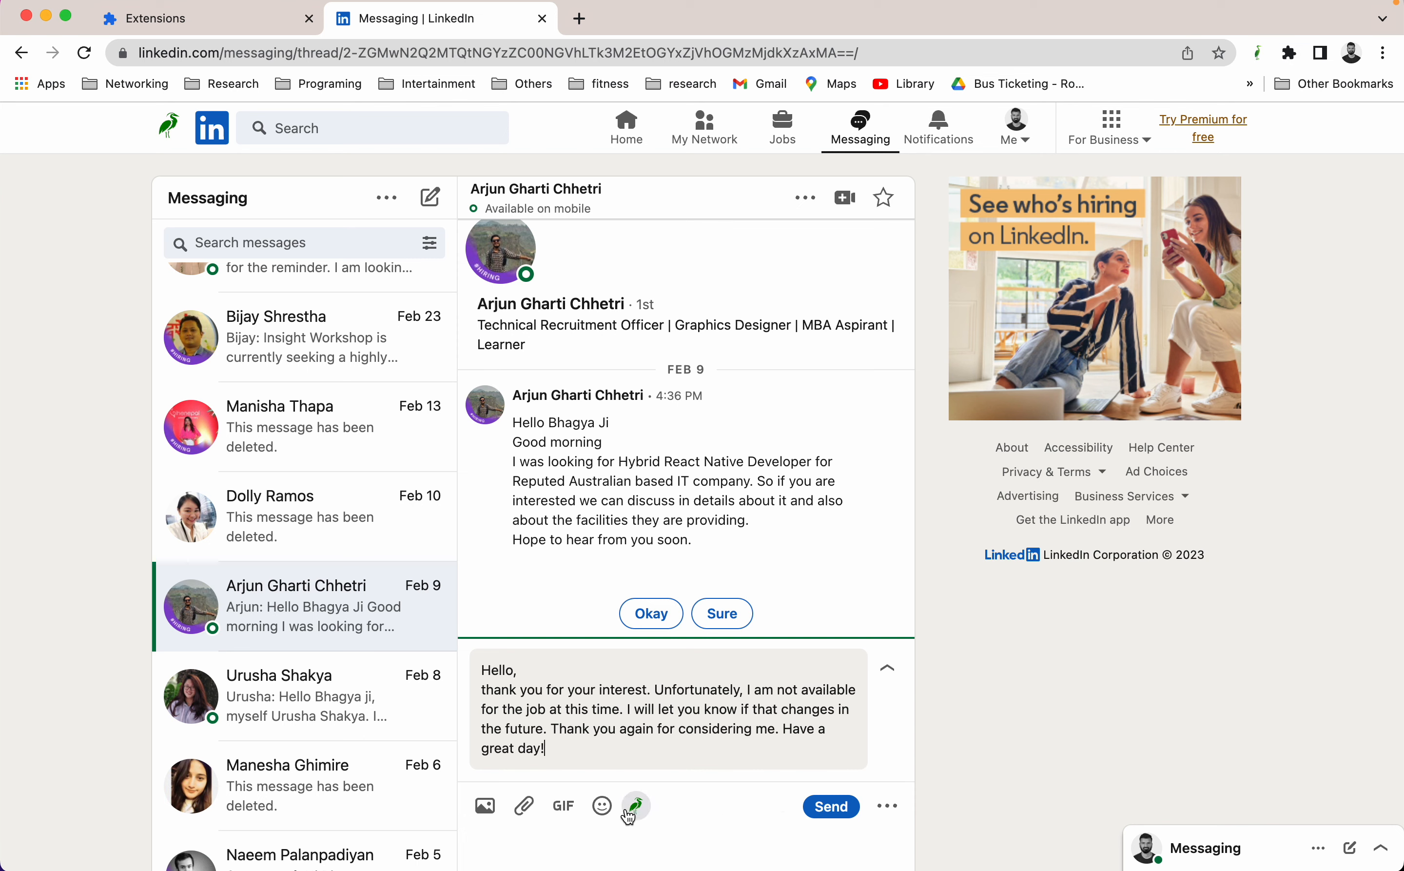
{"action": "left_click", "coordinate": [635, 806]}
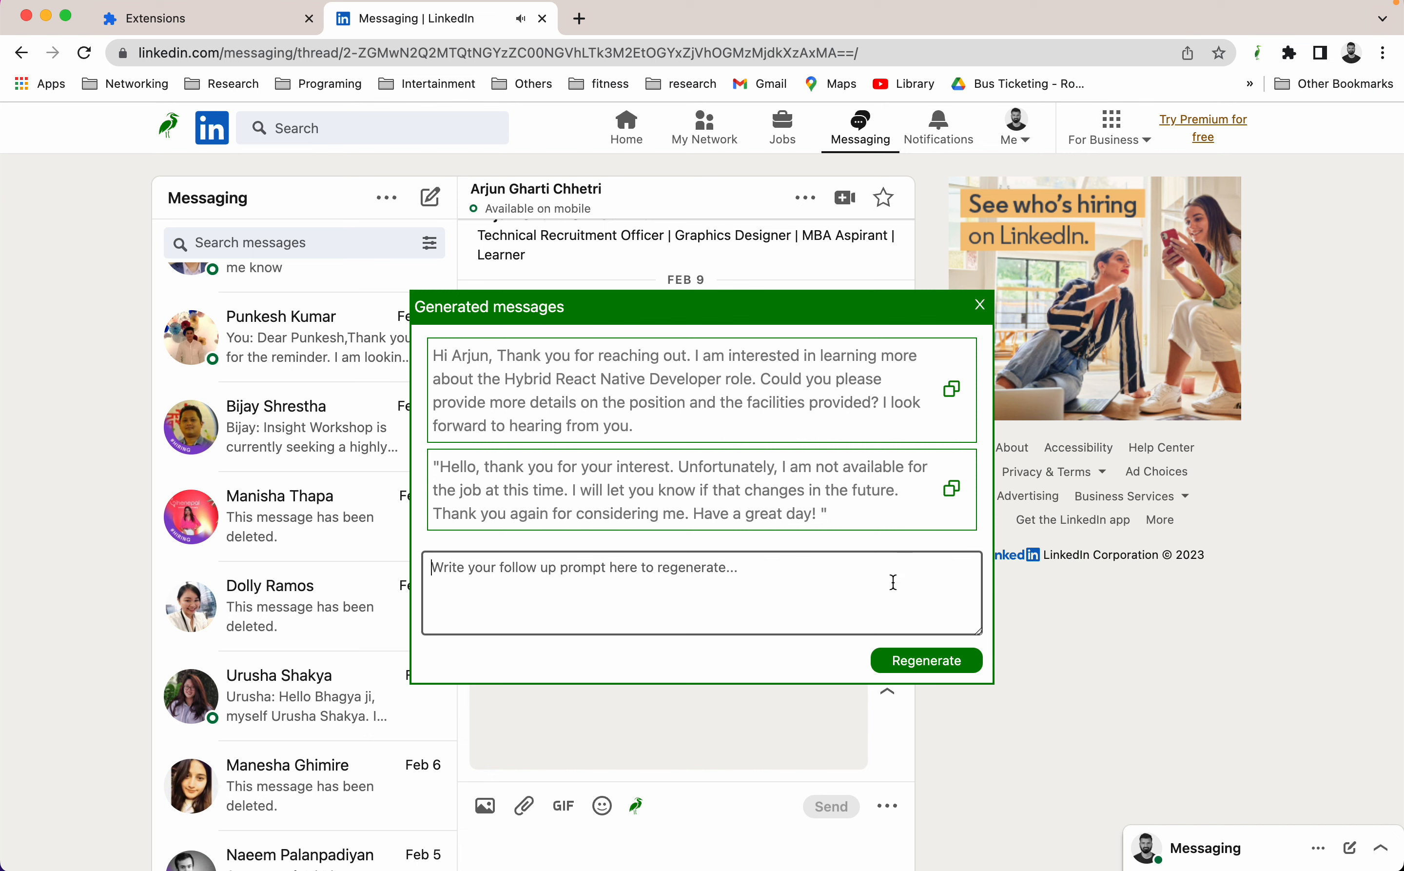
{"action": "left_click", "coordinate": [979, 304]}
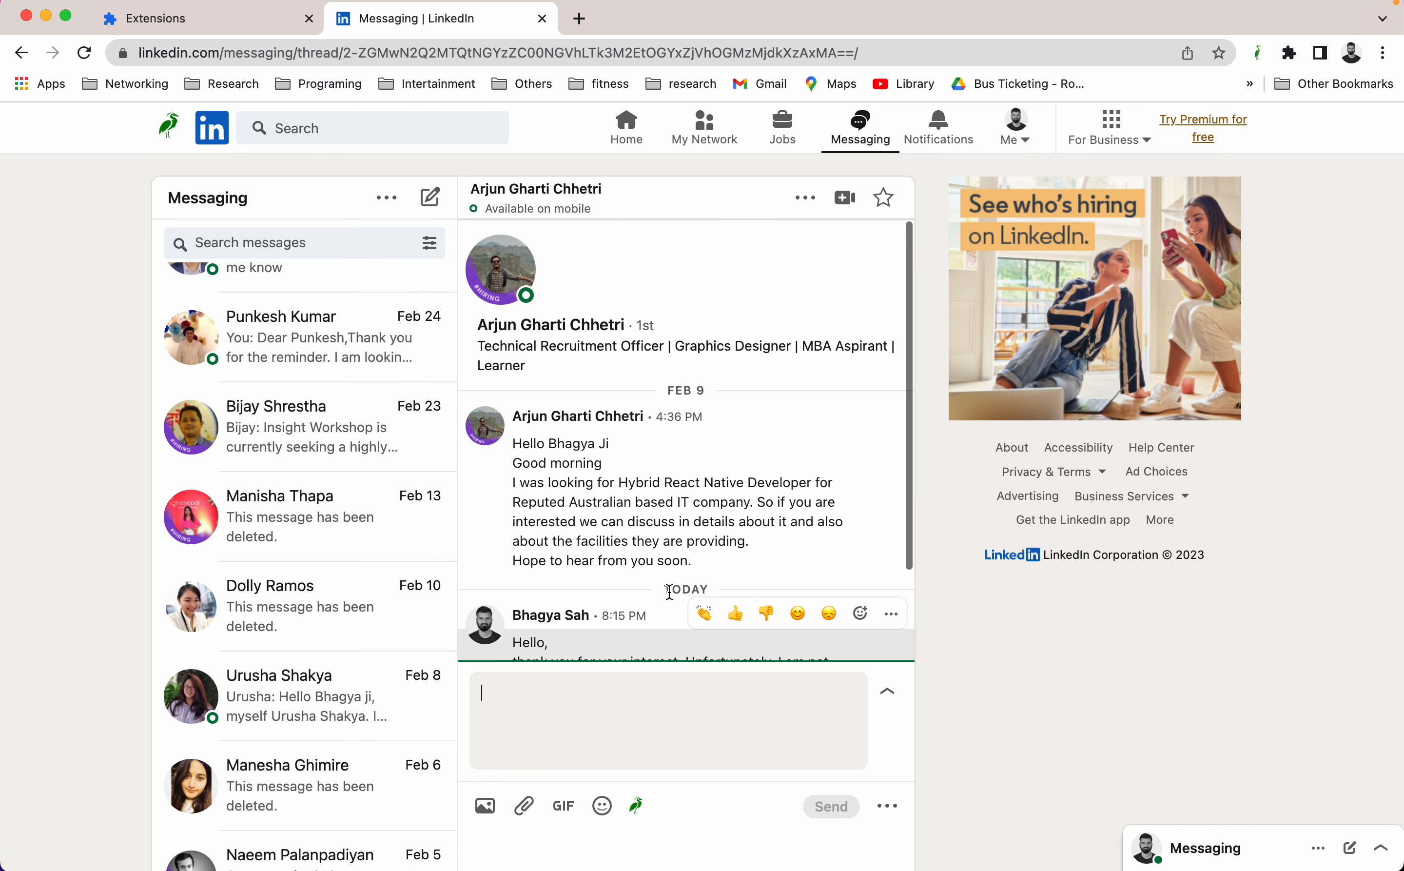
{"action": "scroll", "scroll_direction": "down", "scroll_amount": 3}
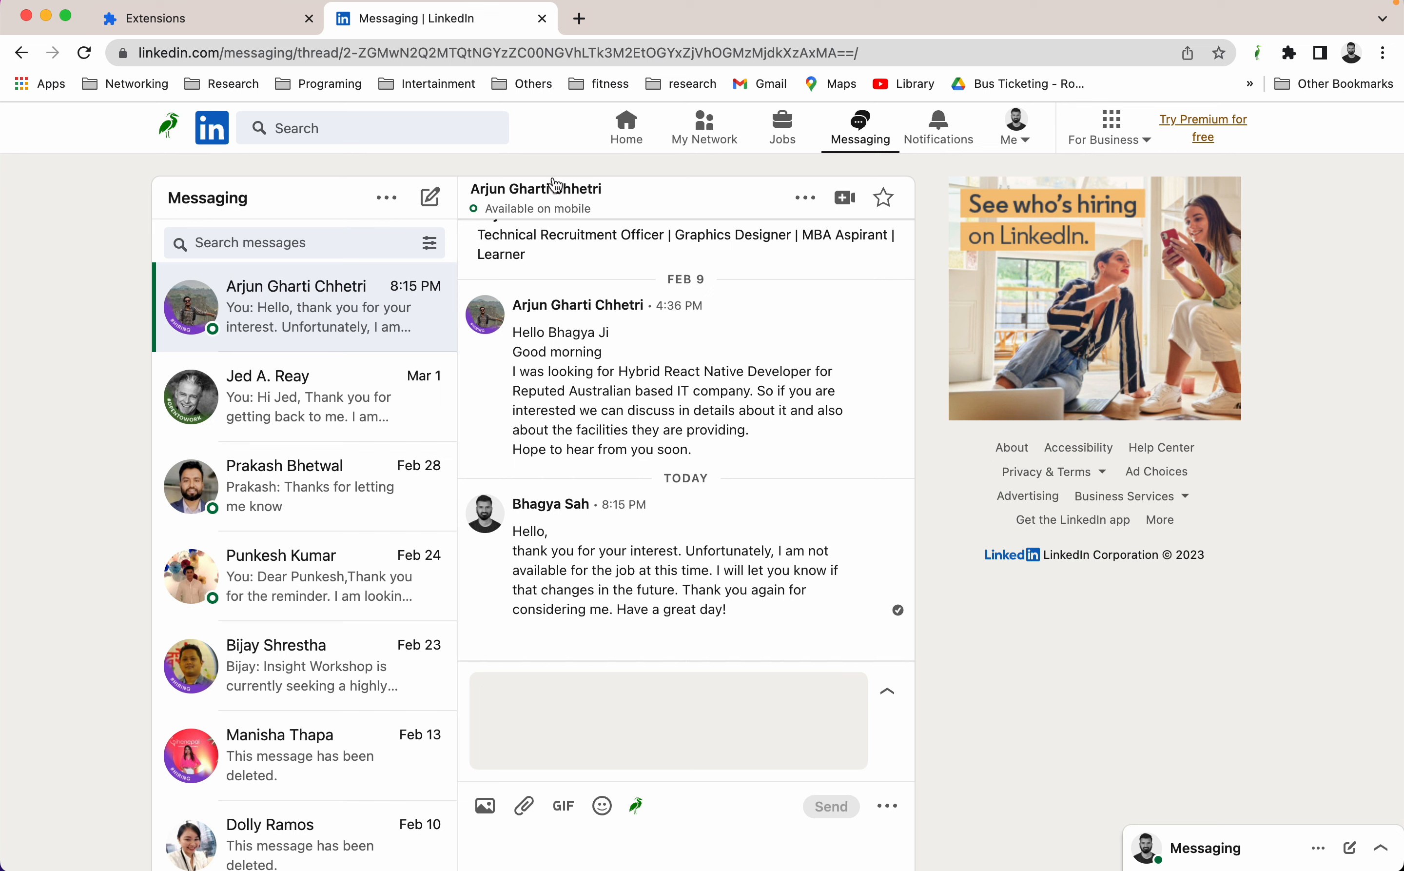
{"action": "mouse_move", "coordinate": [563, 141]}
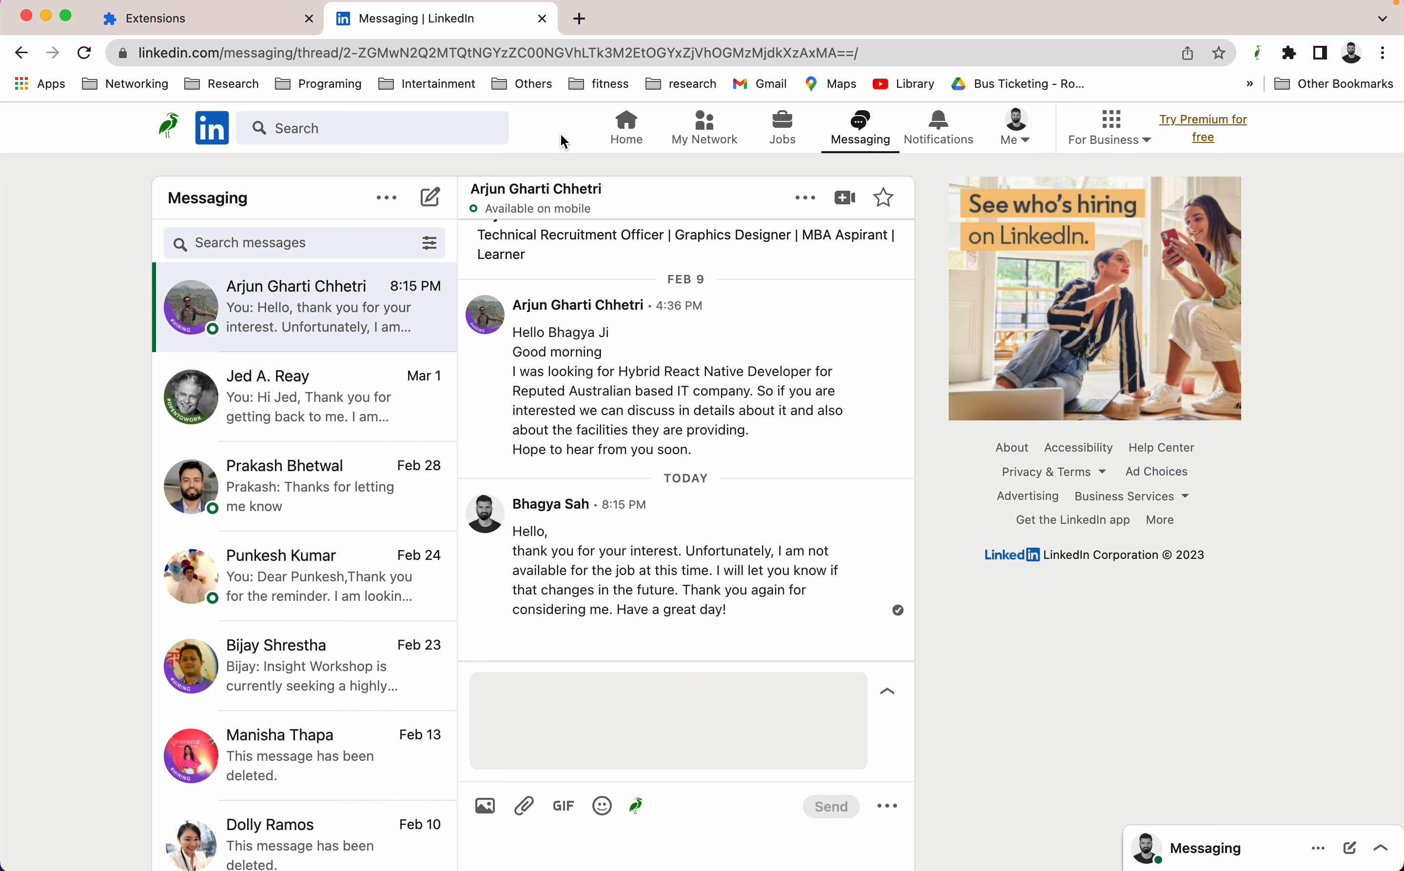
{"action": "mouse_move", "coordinate": [625, 189]}
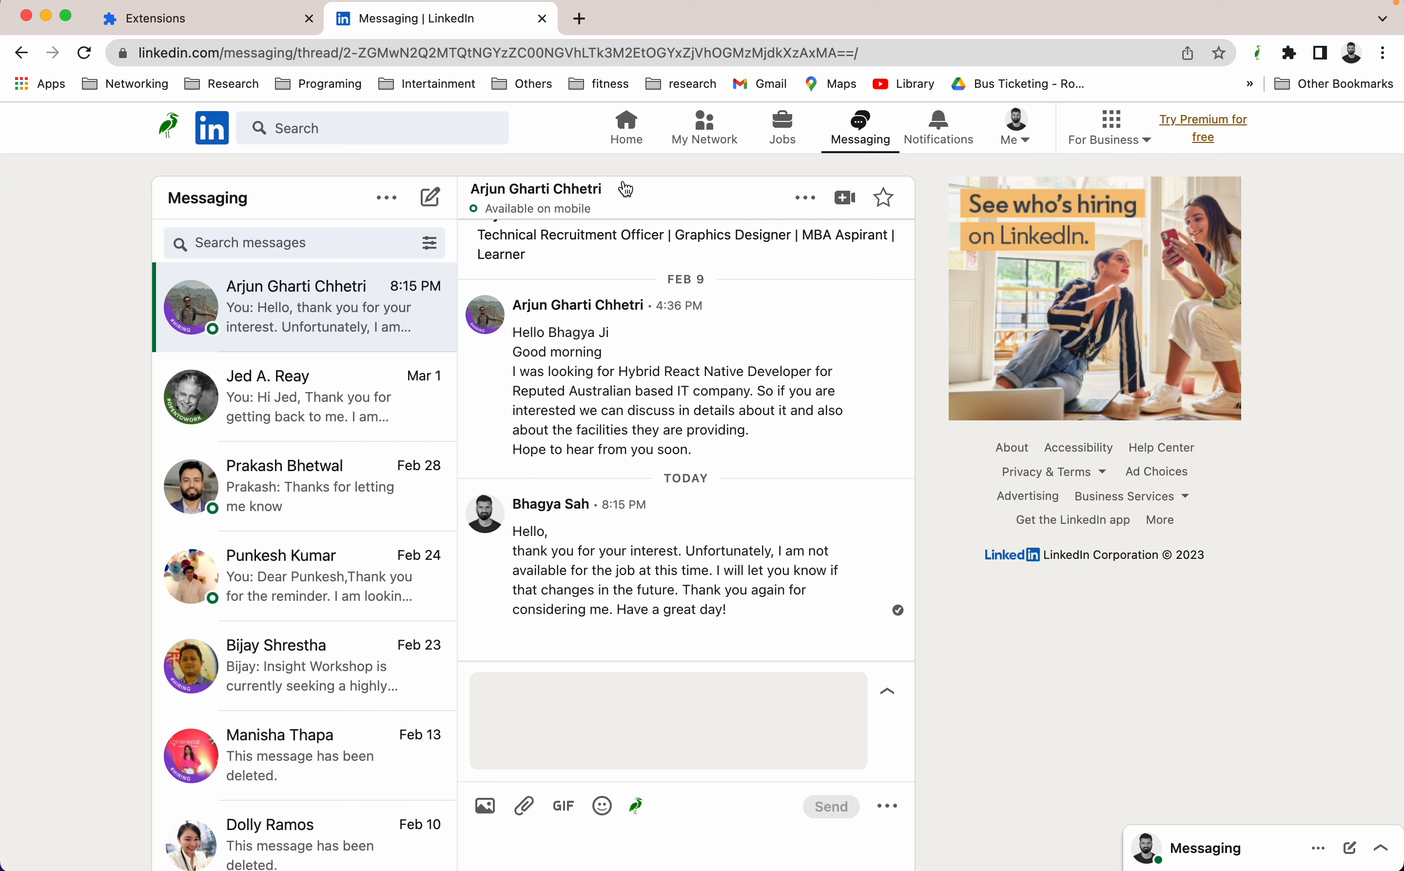
{"action": "mouse_move", "coordinate": [553, 144]}
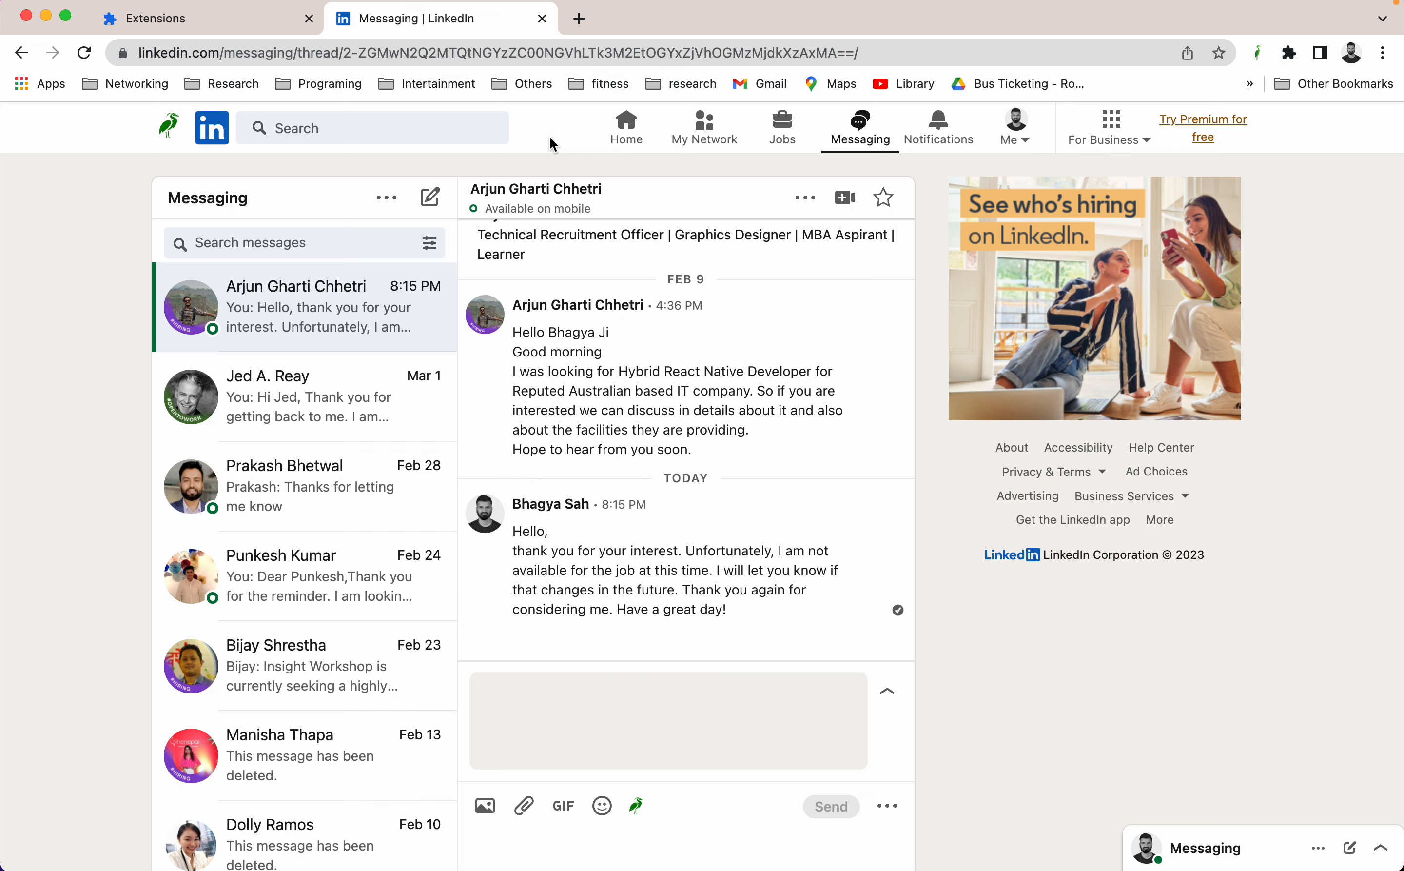
{"action": "mouse_move", "coordinate": [730, 219]}
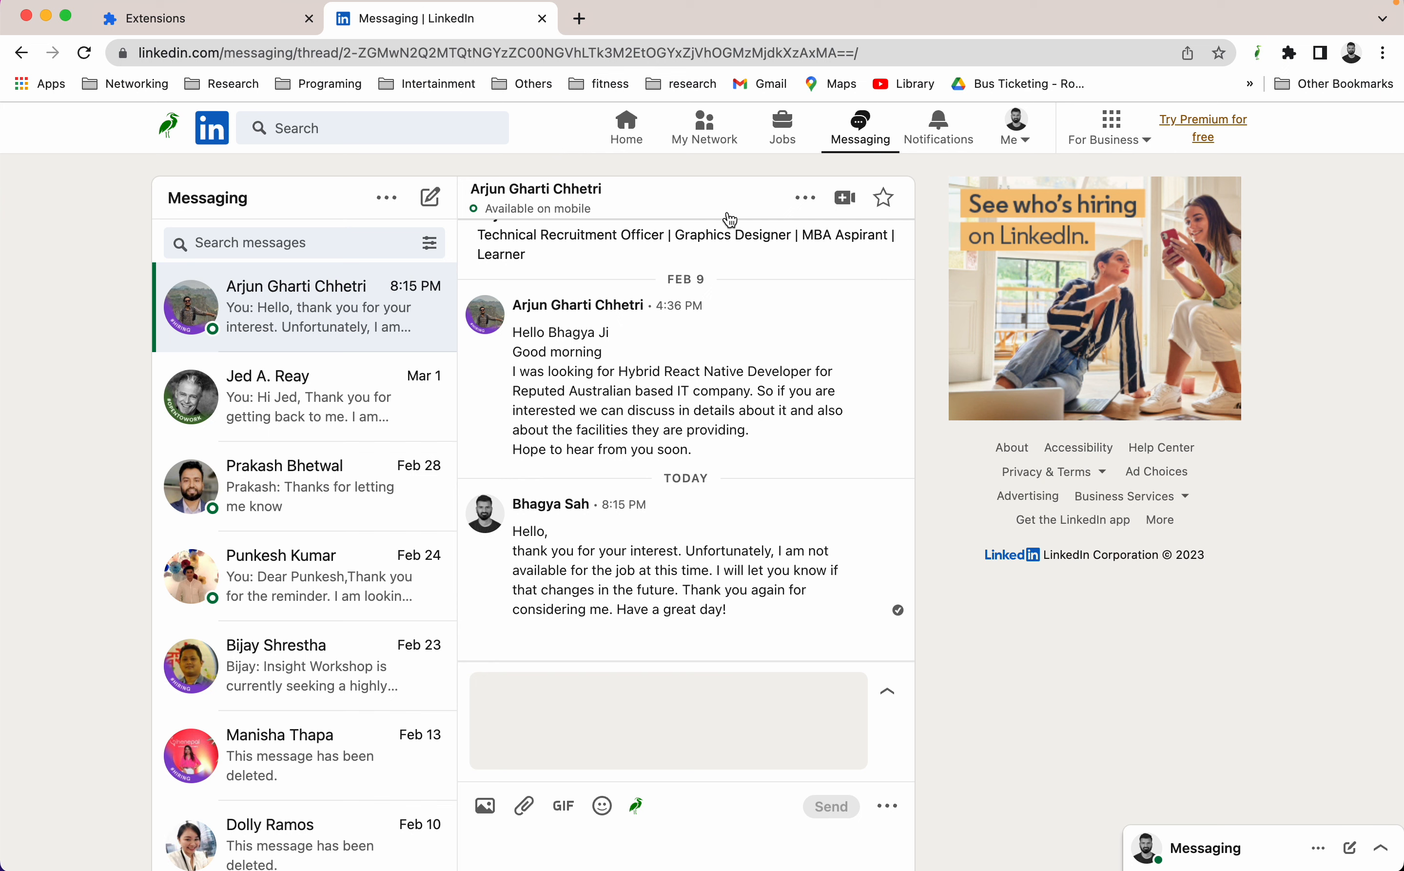
{"action": "mouse_move", "coordinate": [1312, 216]}
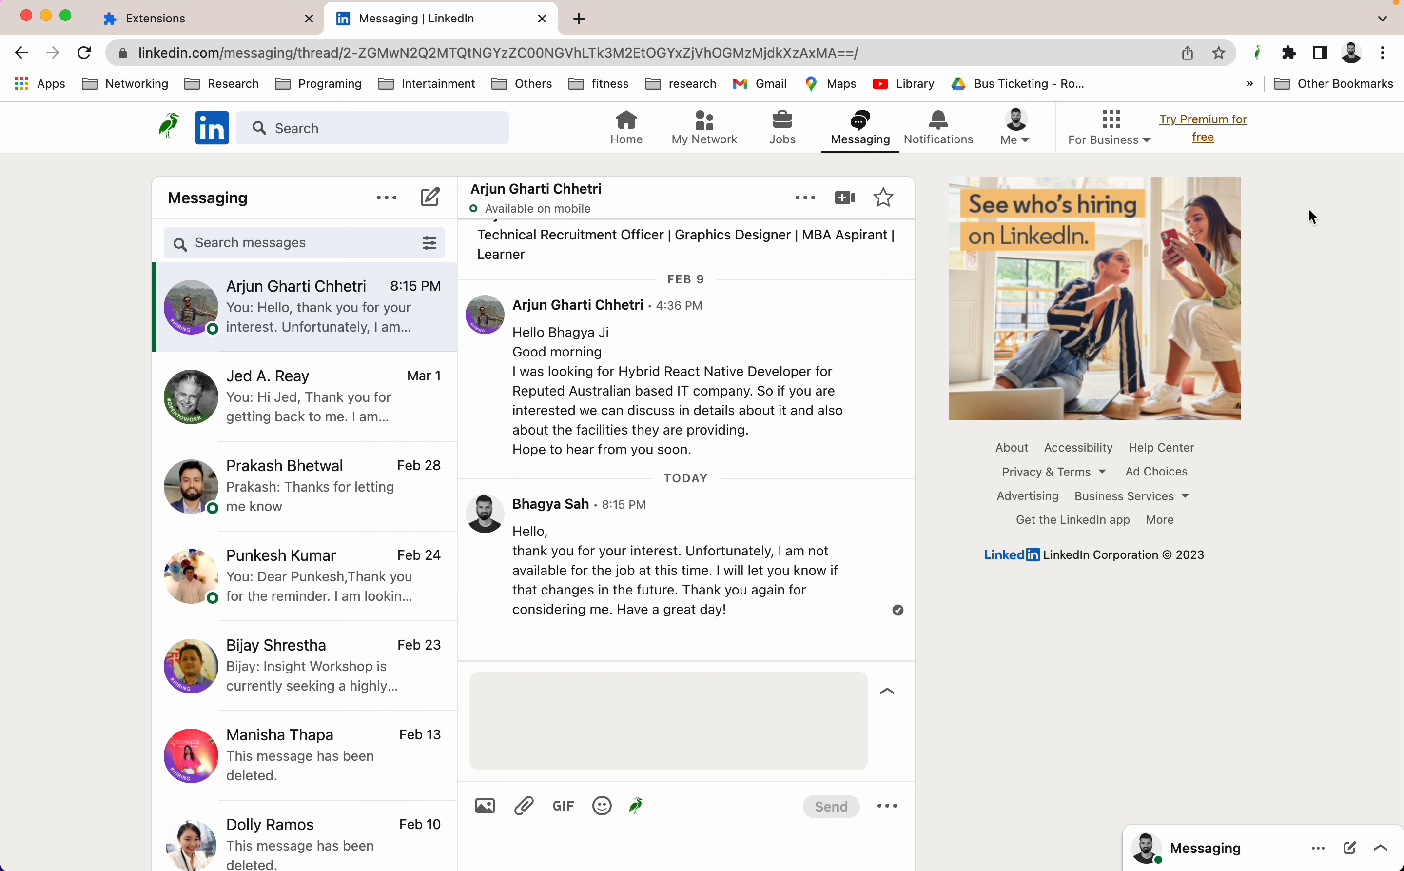